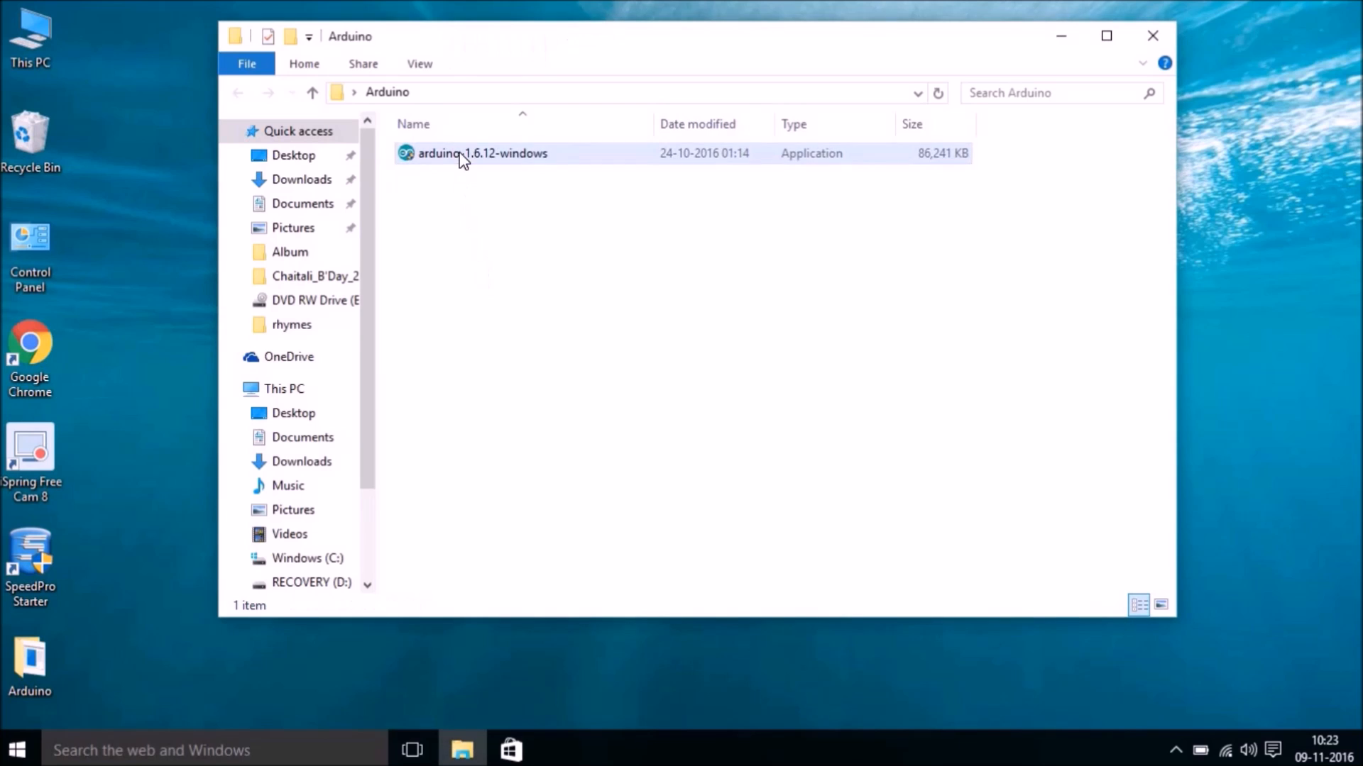
# Launch the Arduino installer, agree to the license and proceed with all components selected
pyautogui.click(483, 153)
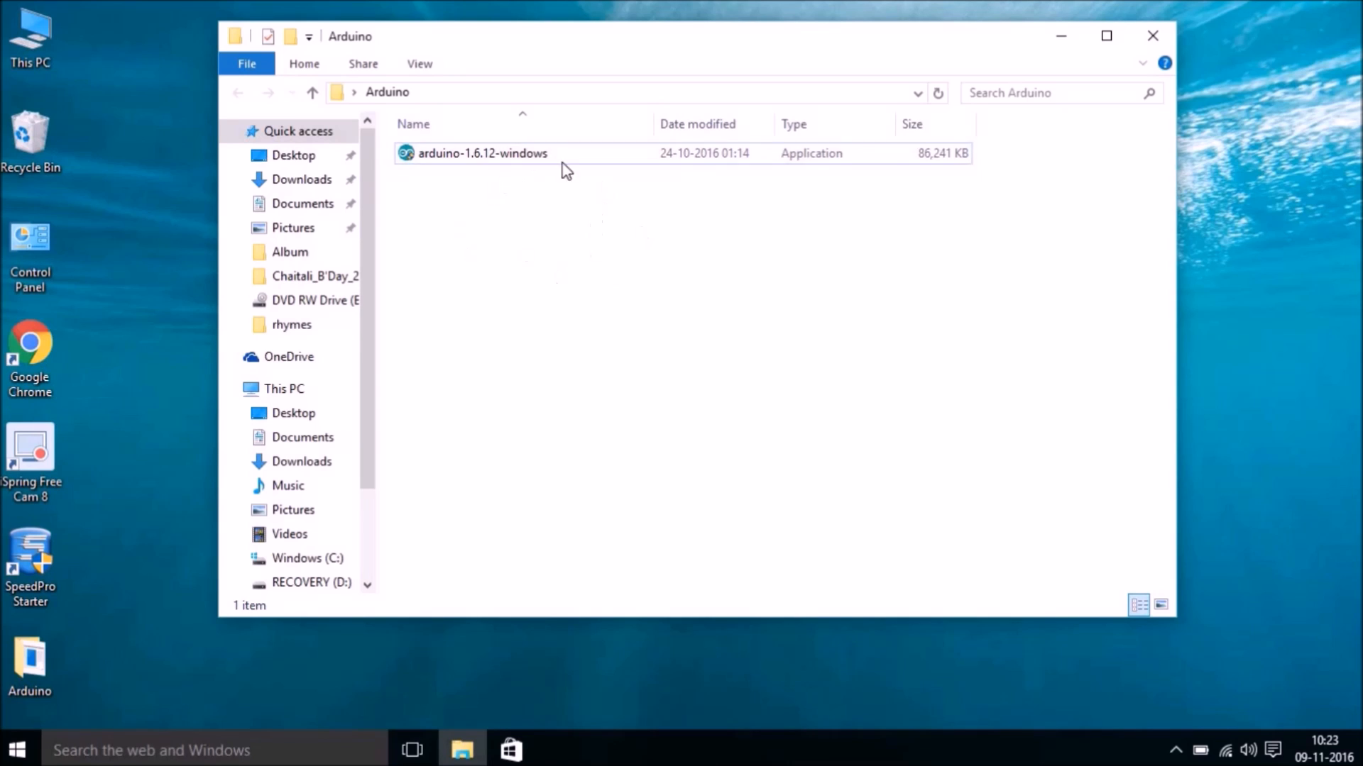
pyautogui.moveTo(545, 267)
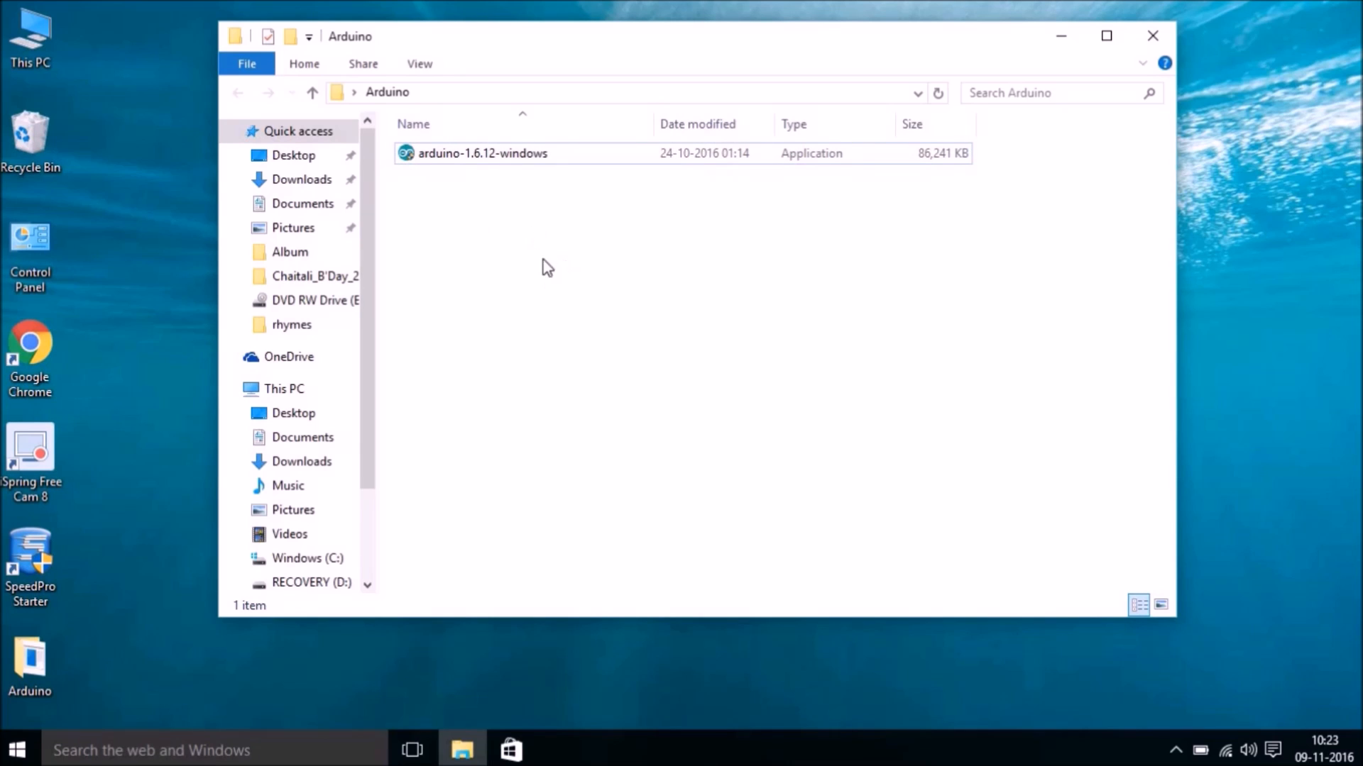
pyautogui.click(483, 153)
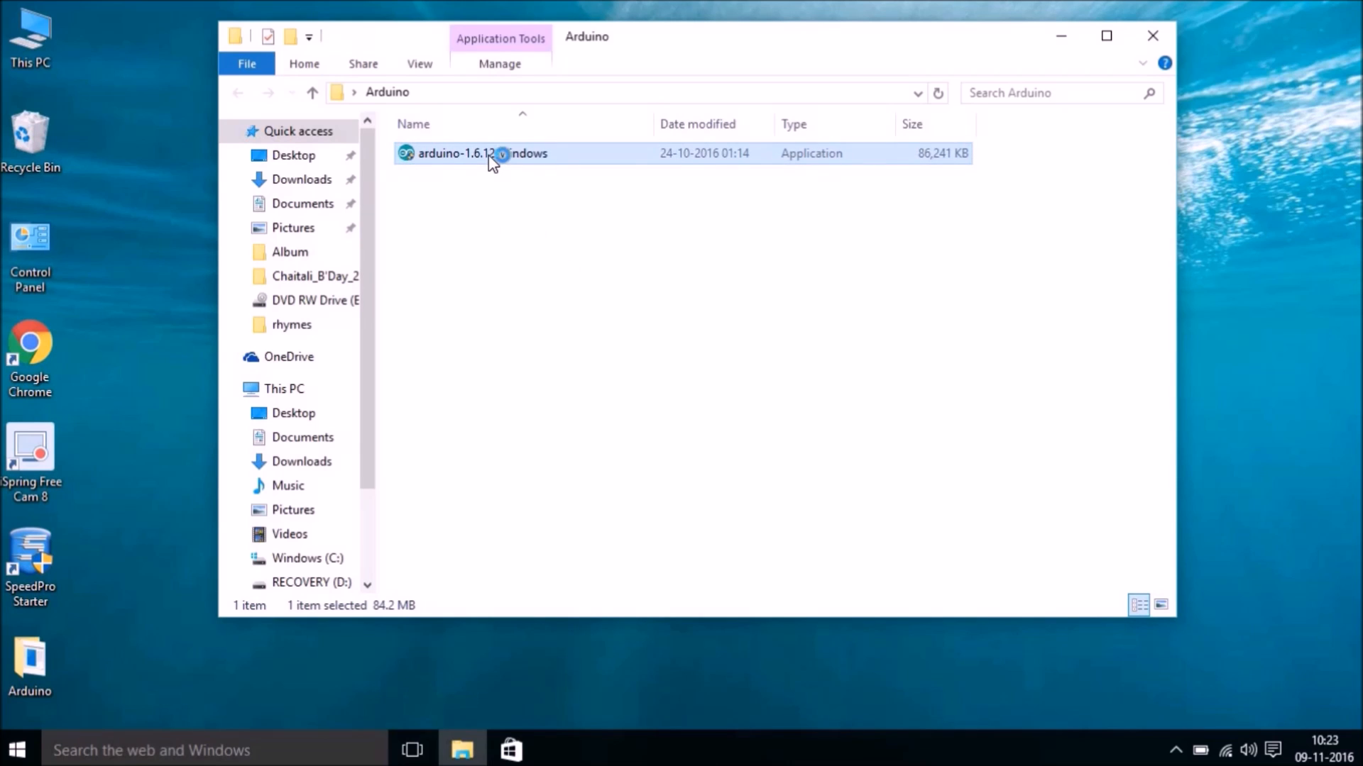
pyautogui.doubleClick(482, 154)
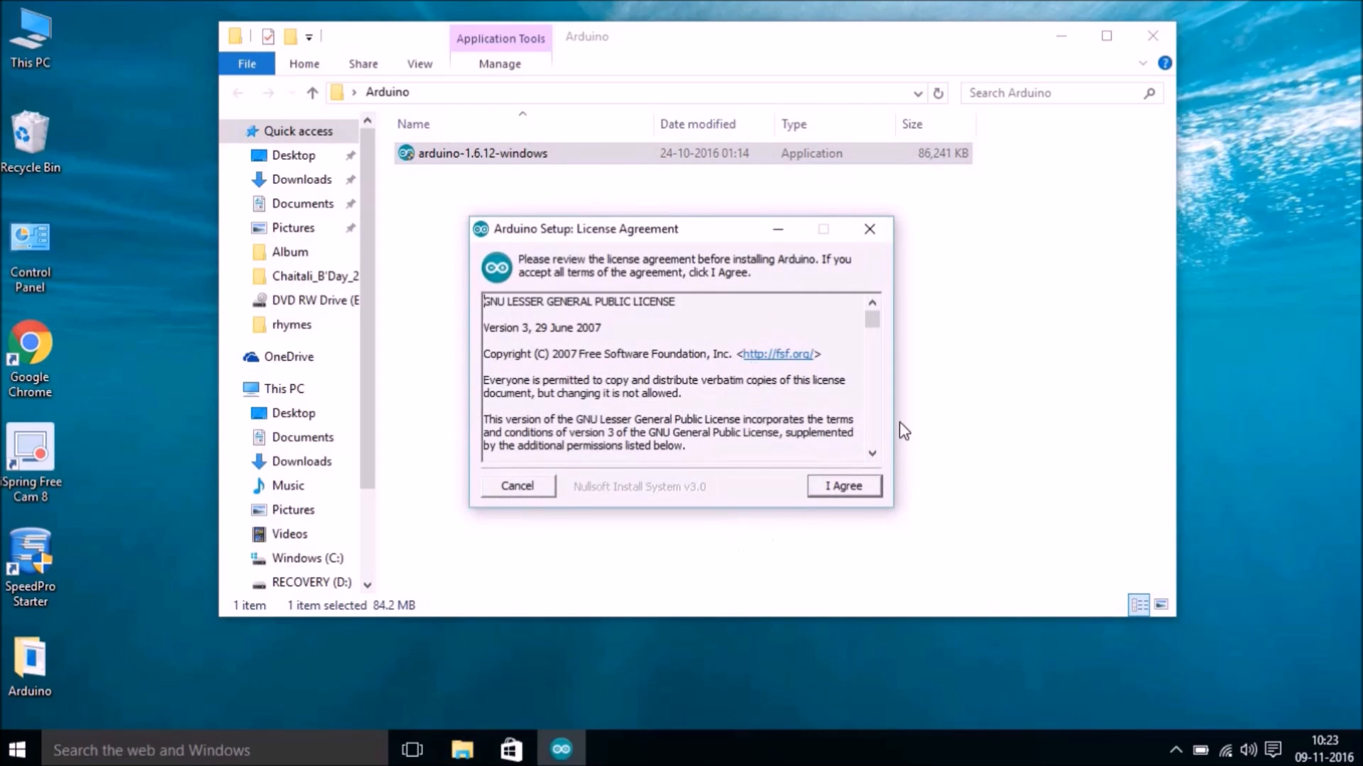
pyautogui.click(842, 485)
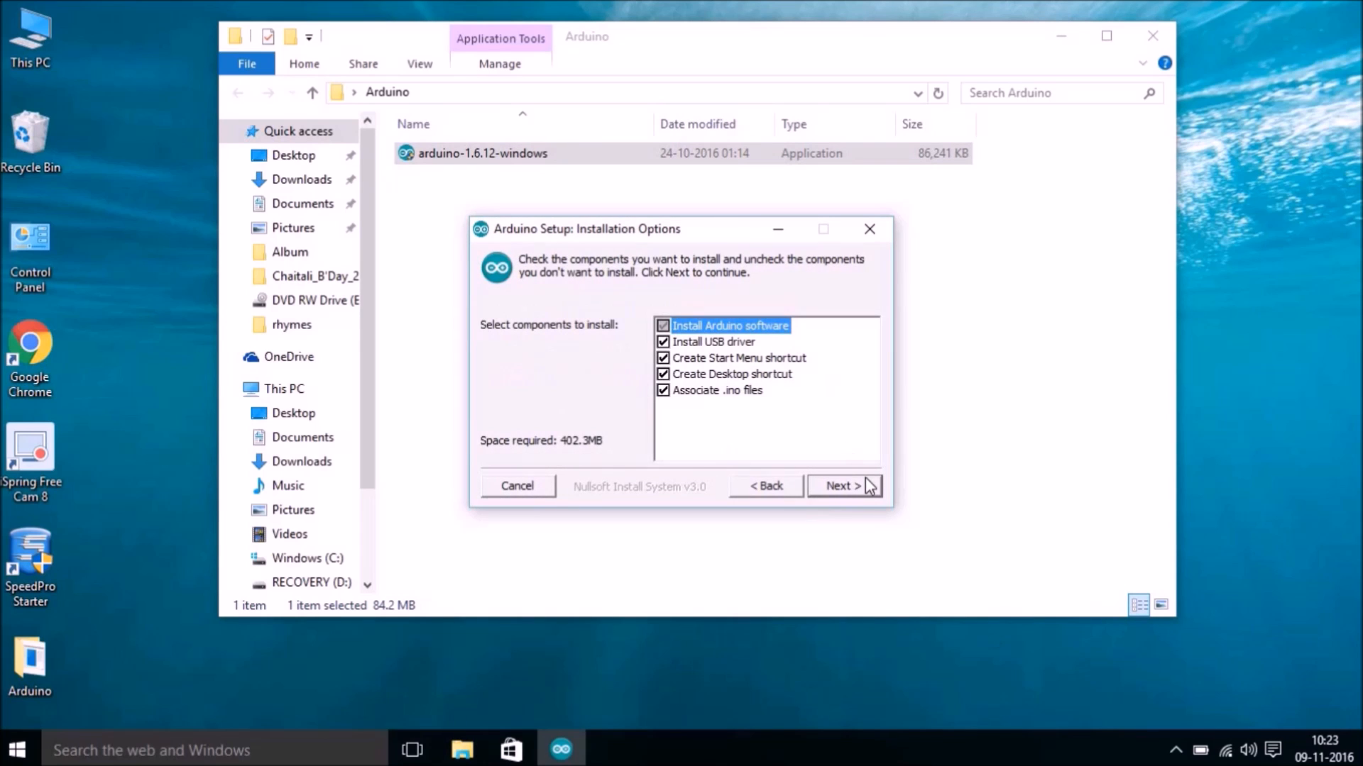
pyautogui.click(839, 485)
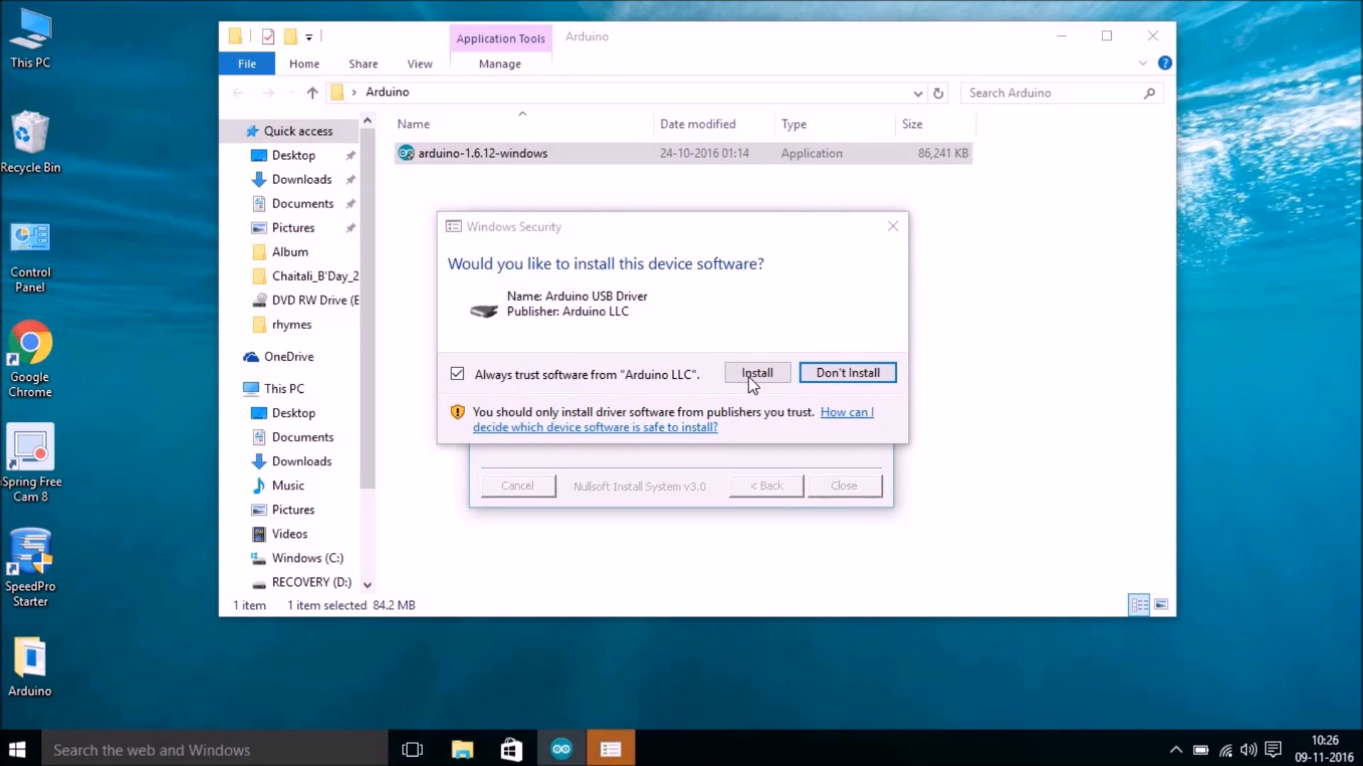
# Allow the Arduino USB Driver to install, then close the completed installer
pyautogui.click(757, 374)
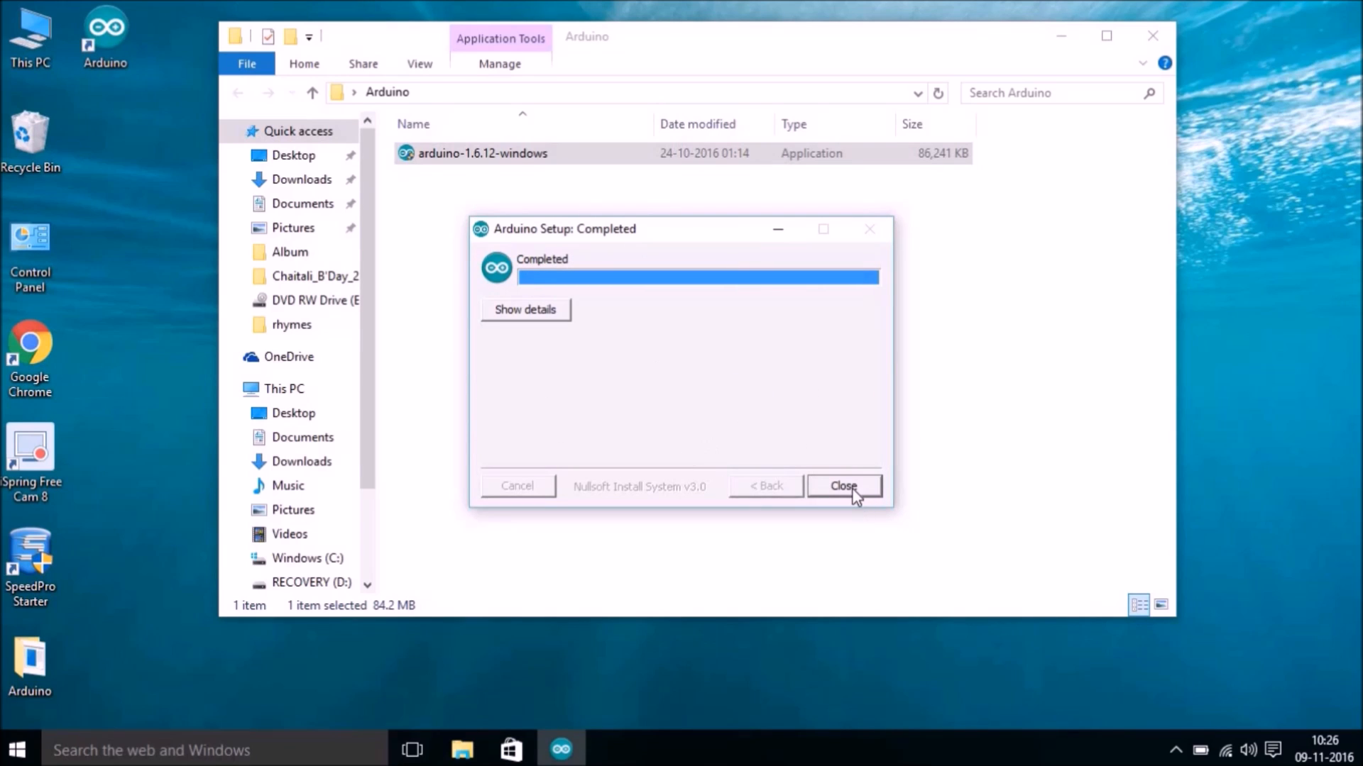
pyautogui.click(842, 486)
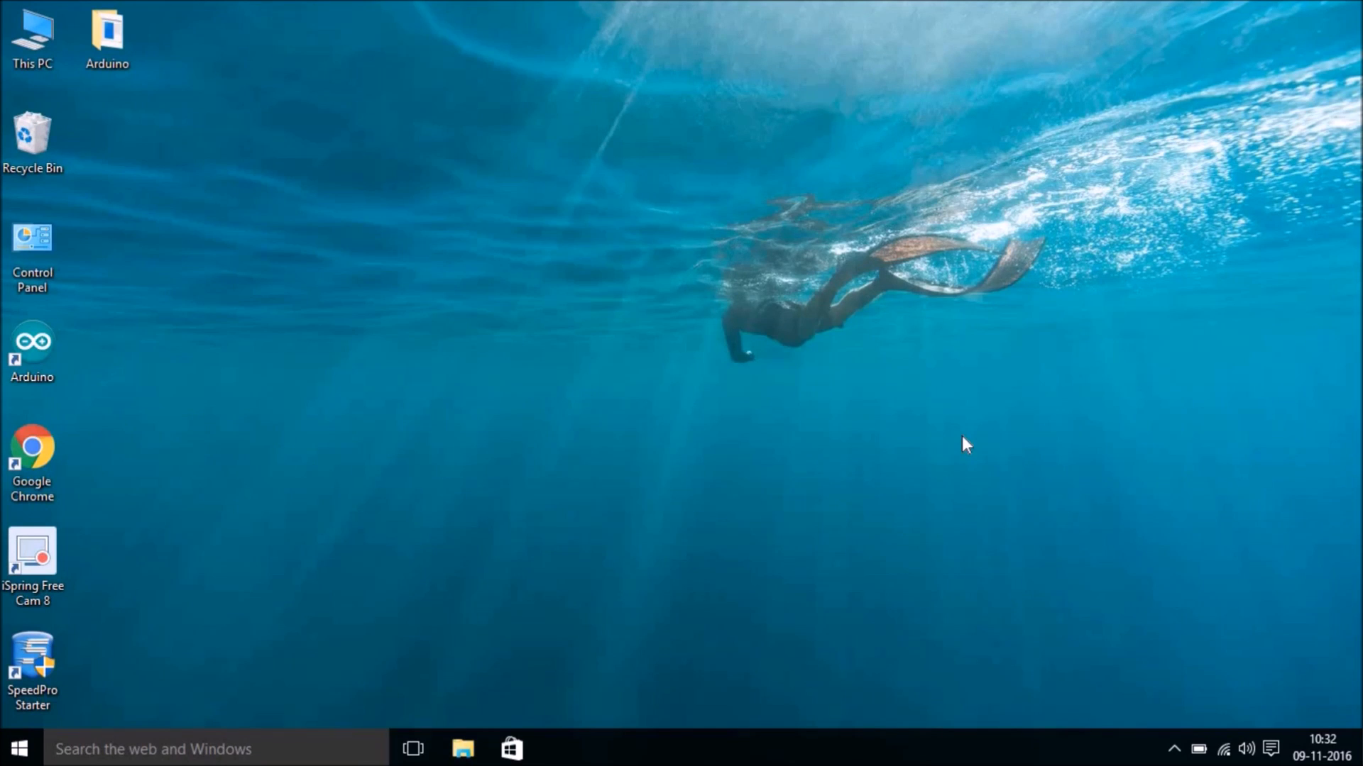
# Select the new Arduino shortcut on the desktop
pyautogui.click(33, 339)
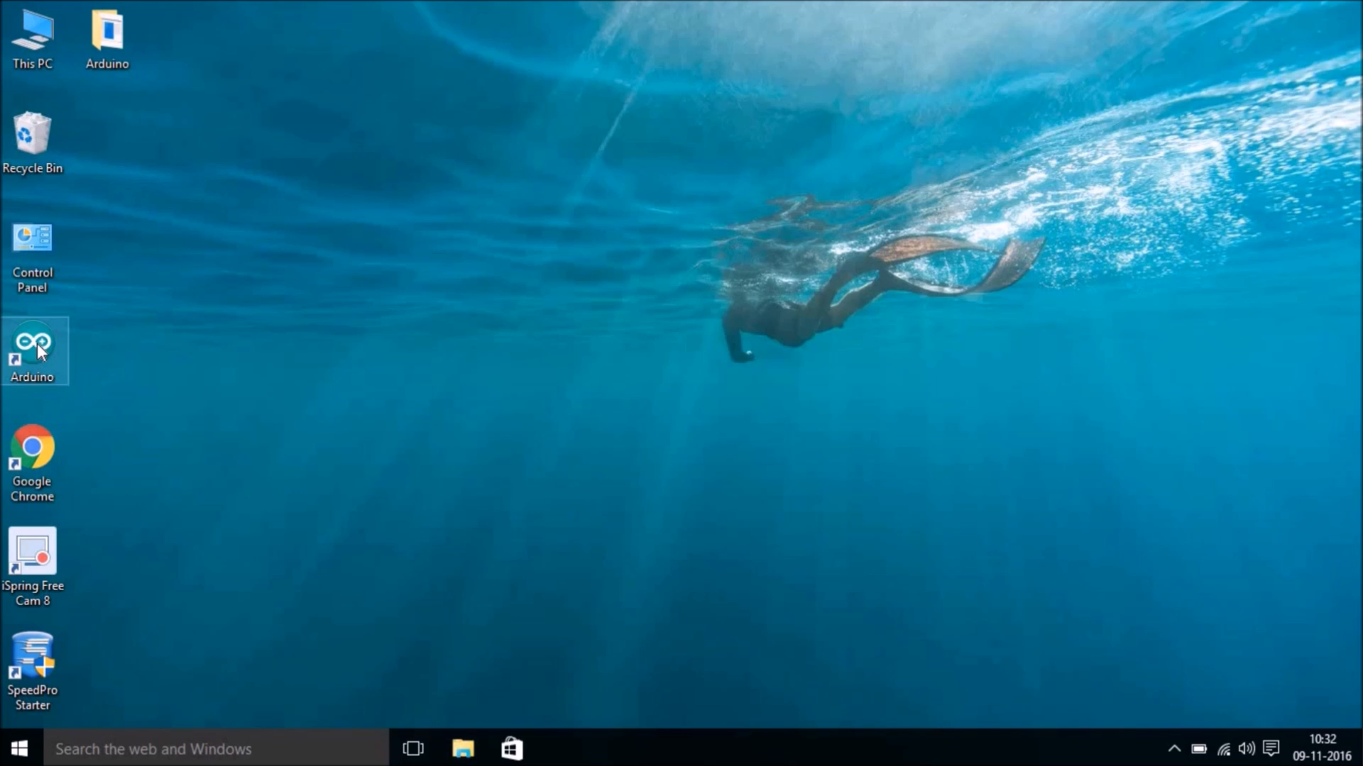
# Launch the Arduino IDE and set the board to Arduino/Genuino Uno via the Tools menu
pyautogui.doubleClick(32, 345)
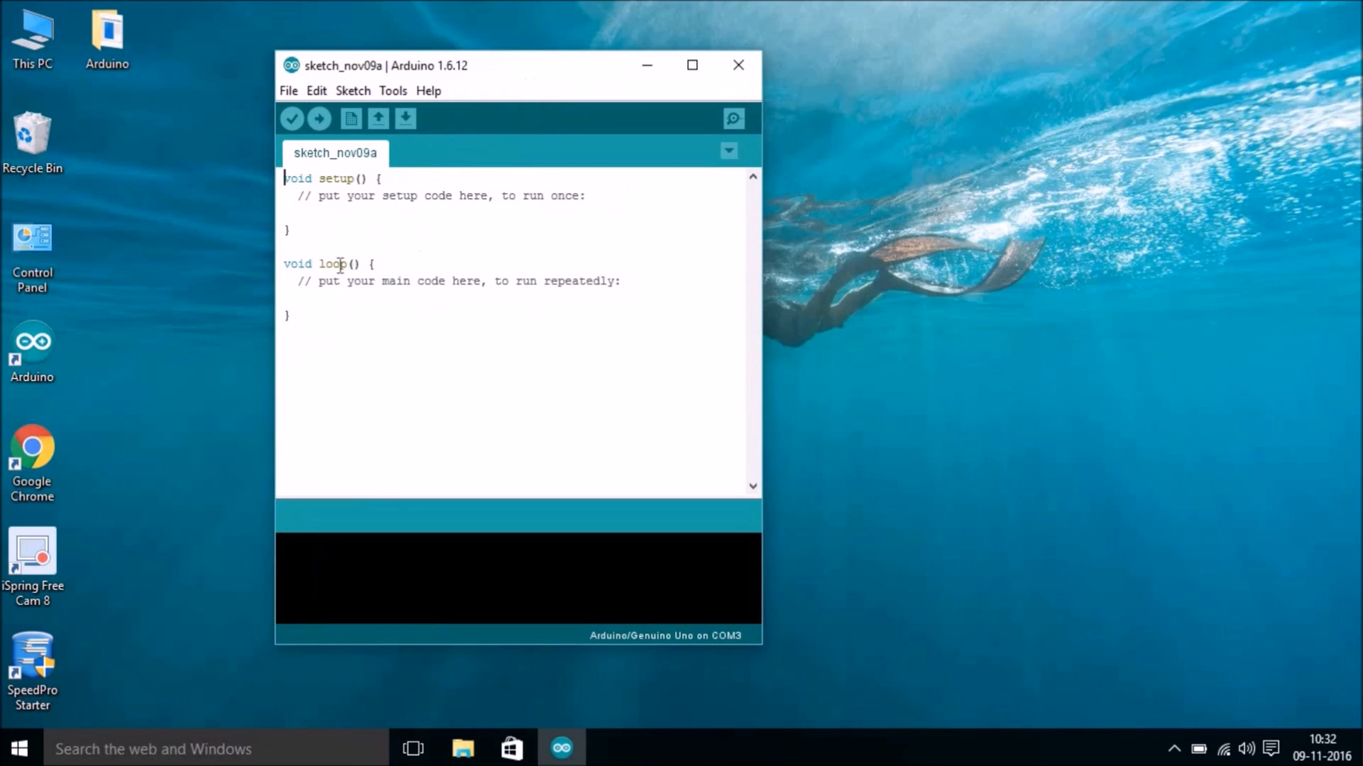
pyautogui.moveTo(409, 294)
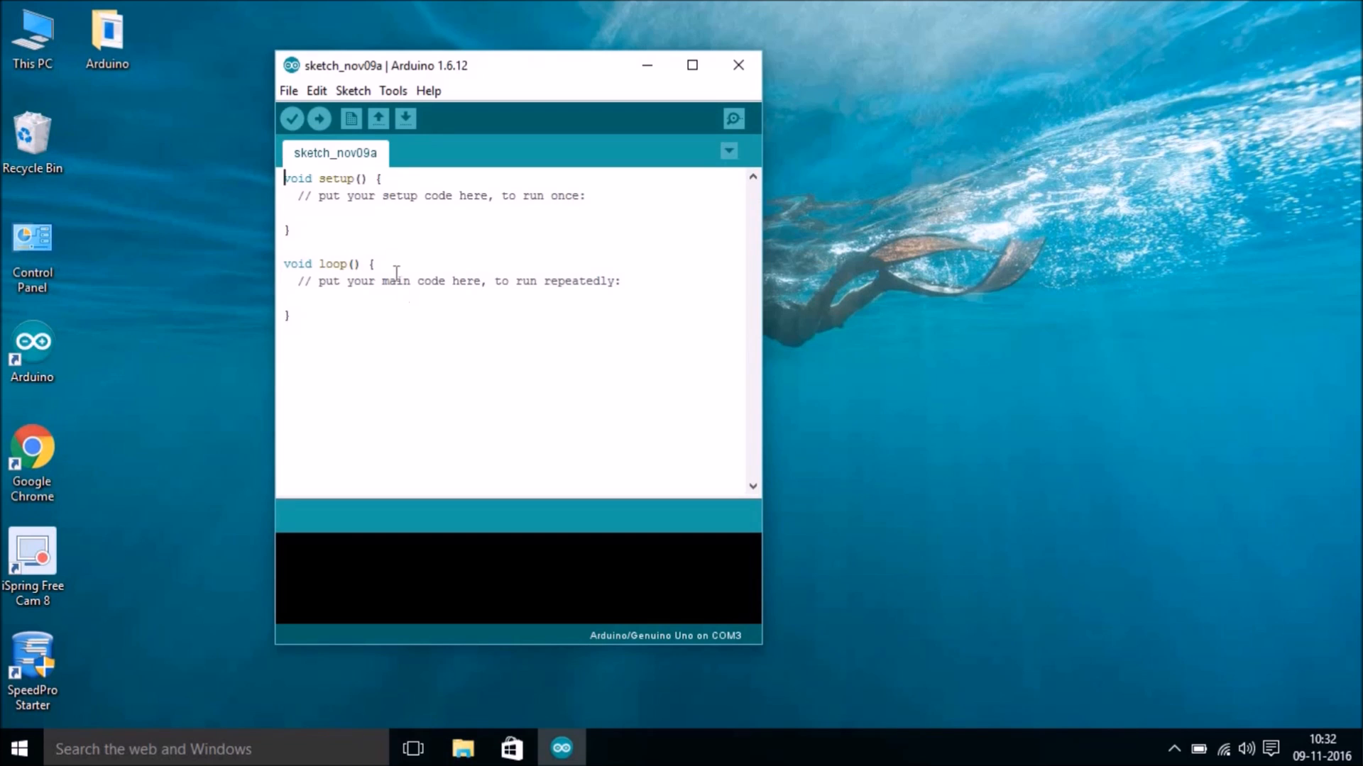
pyautogui.moveTo(393, 90)
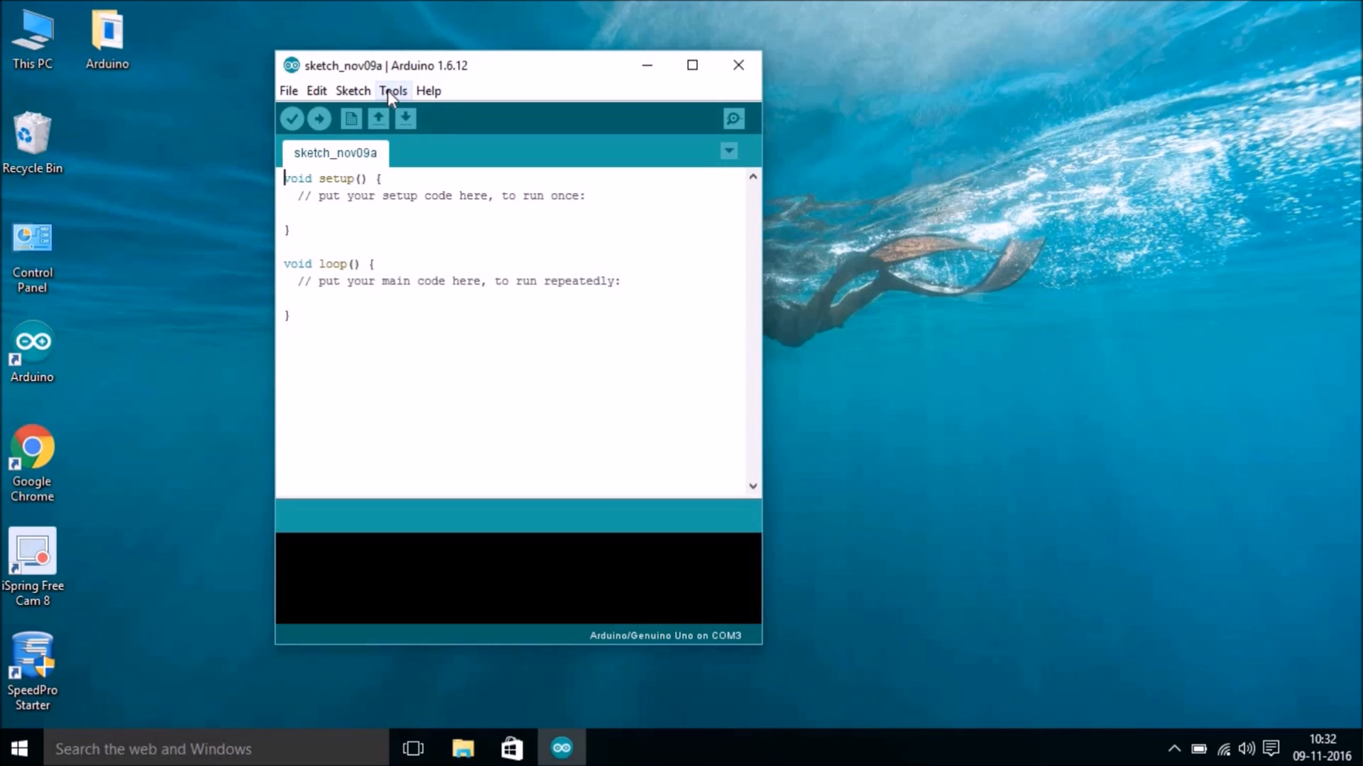
pyautogui.click(393, 91)
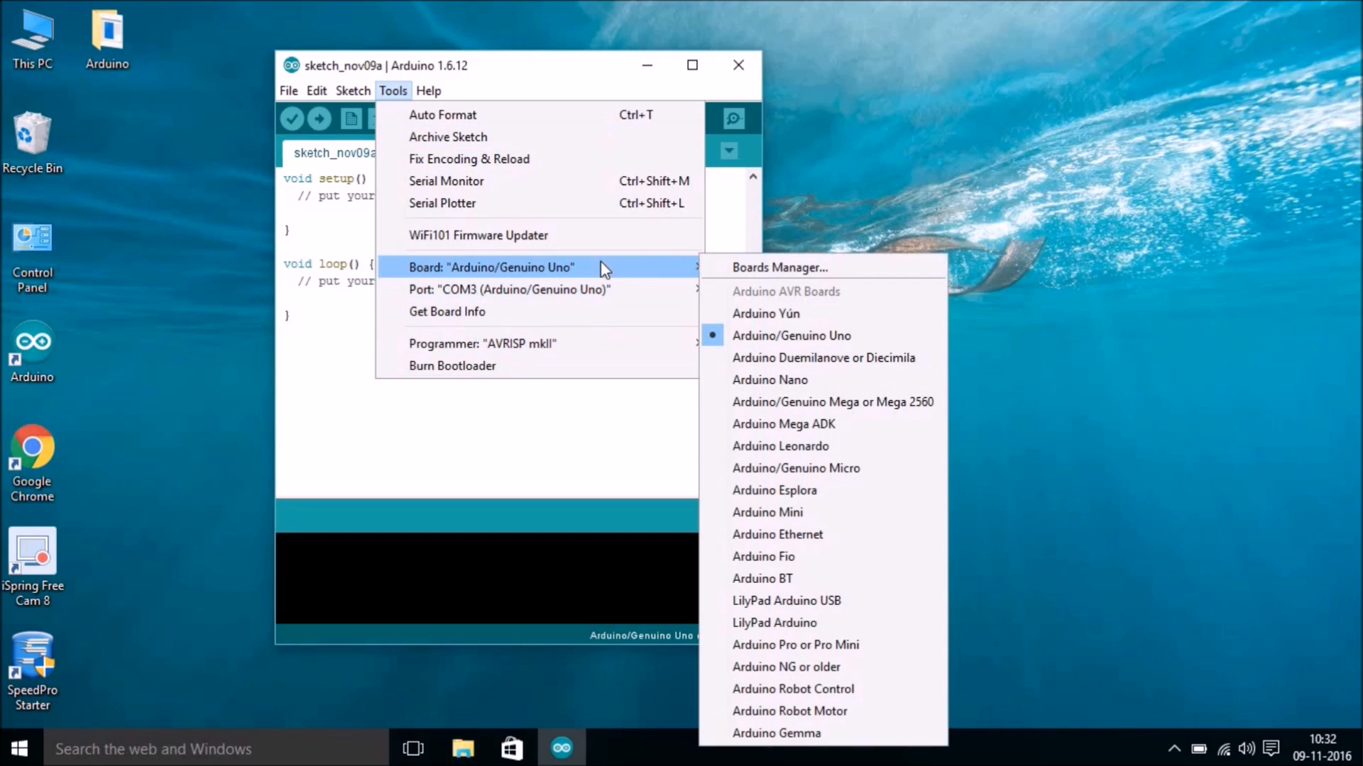
pyautogui.moveTo(799, 350)
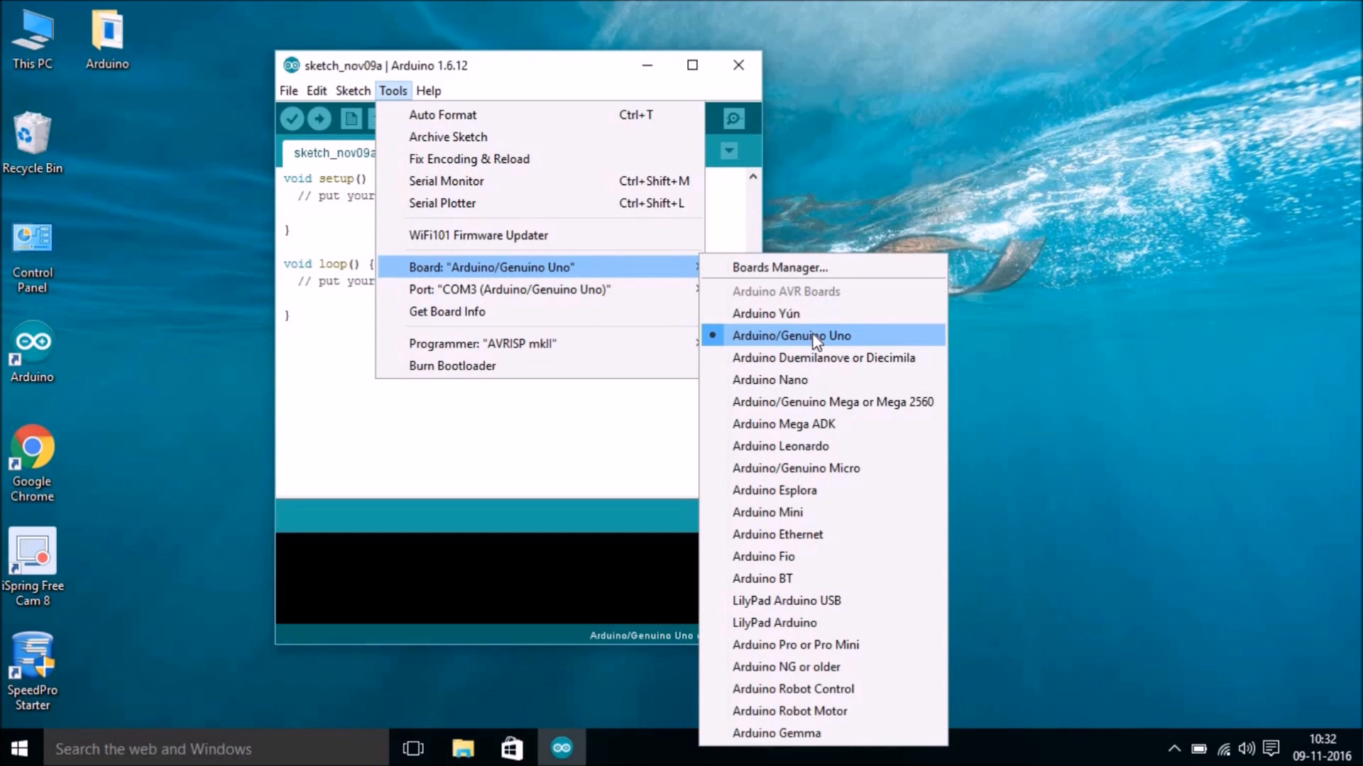
pyautogui.moveTo(795, 347)
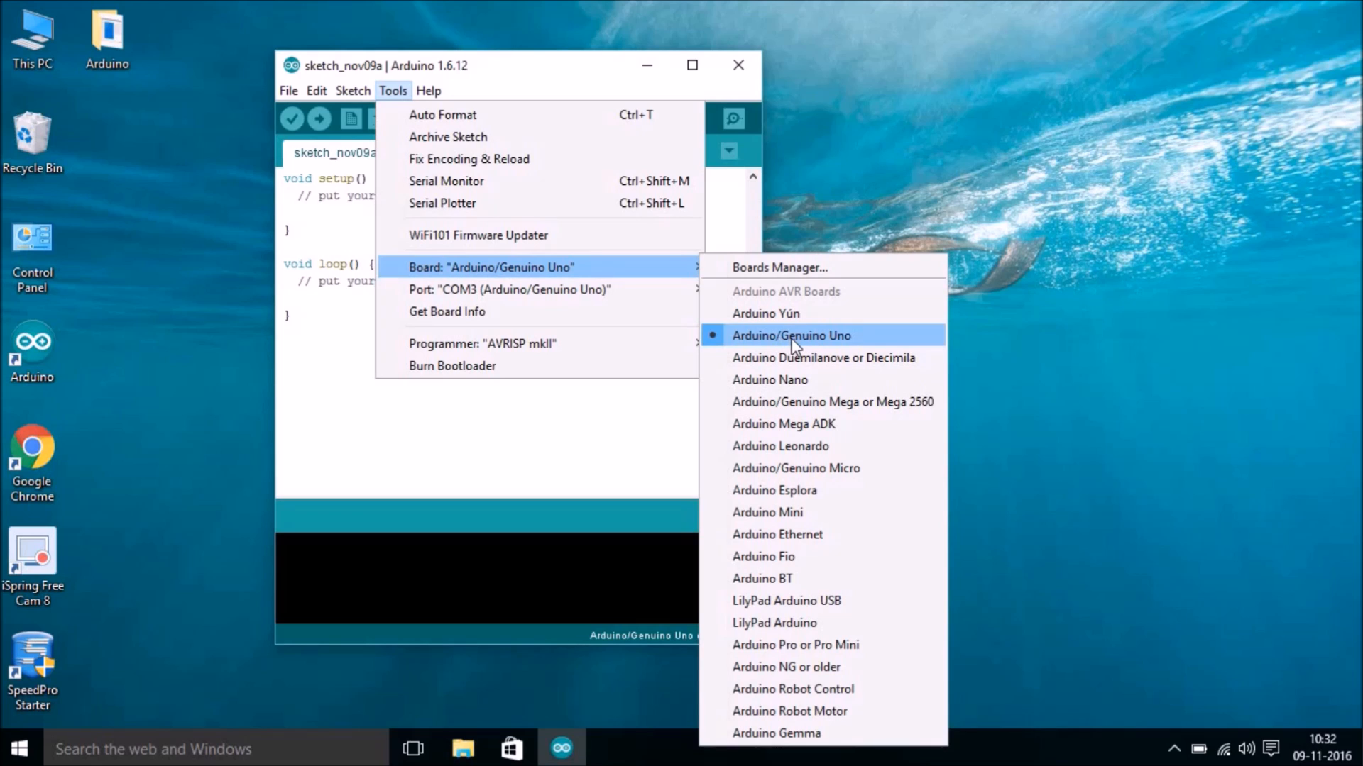
pyautogui.moveTo(826, 346)
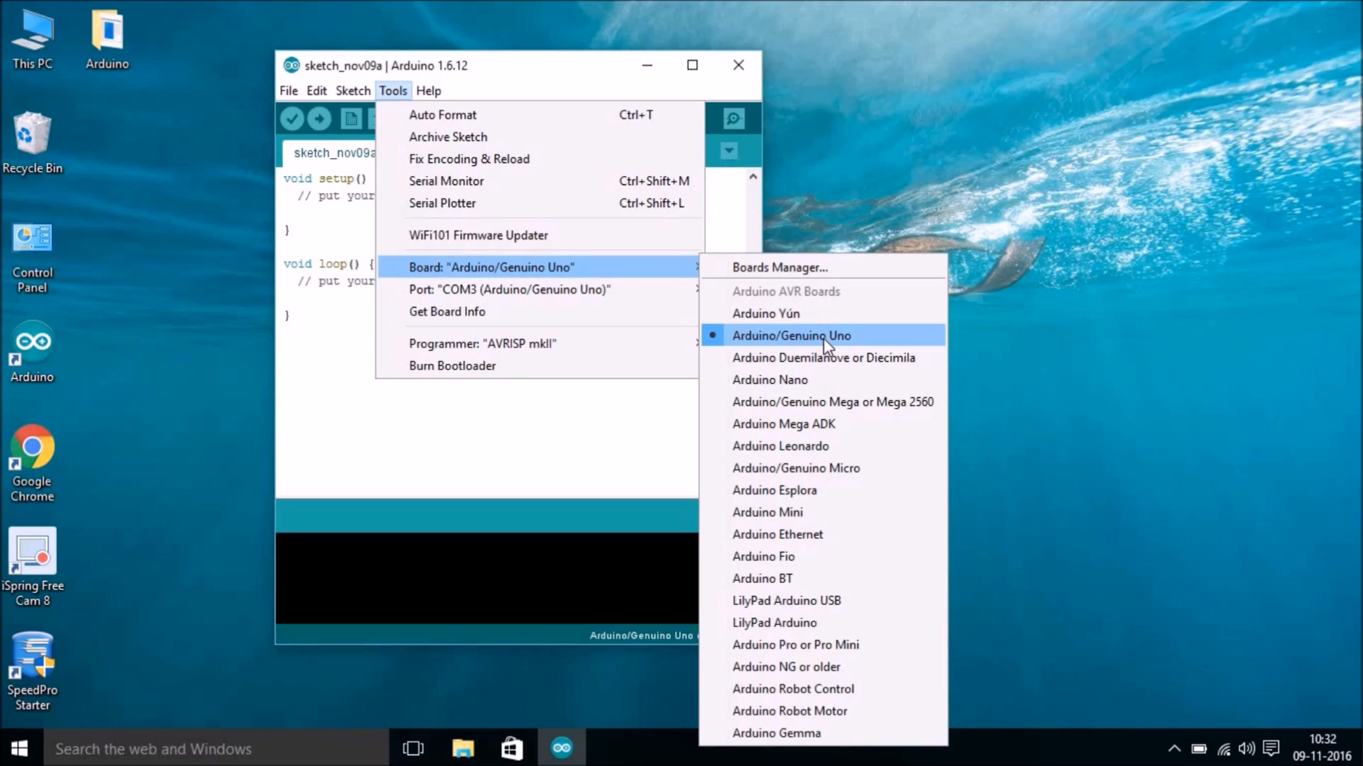
pyautogui.click(790, 335)
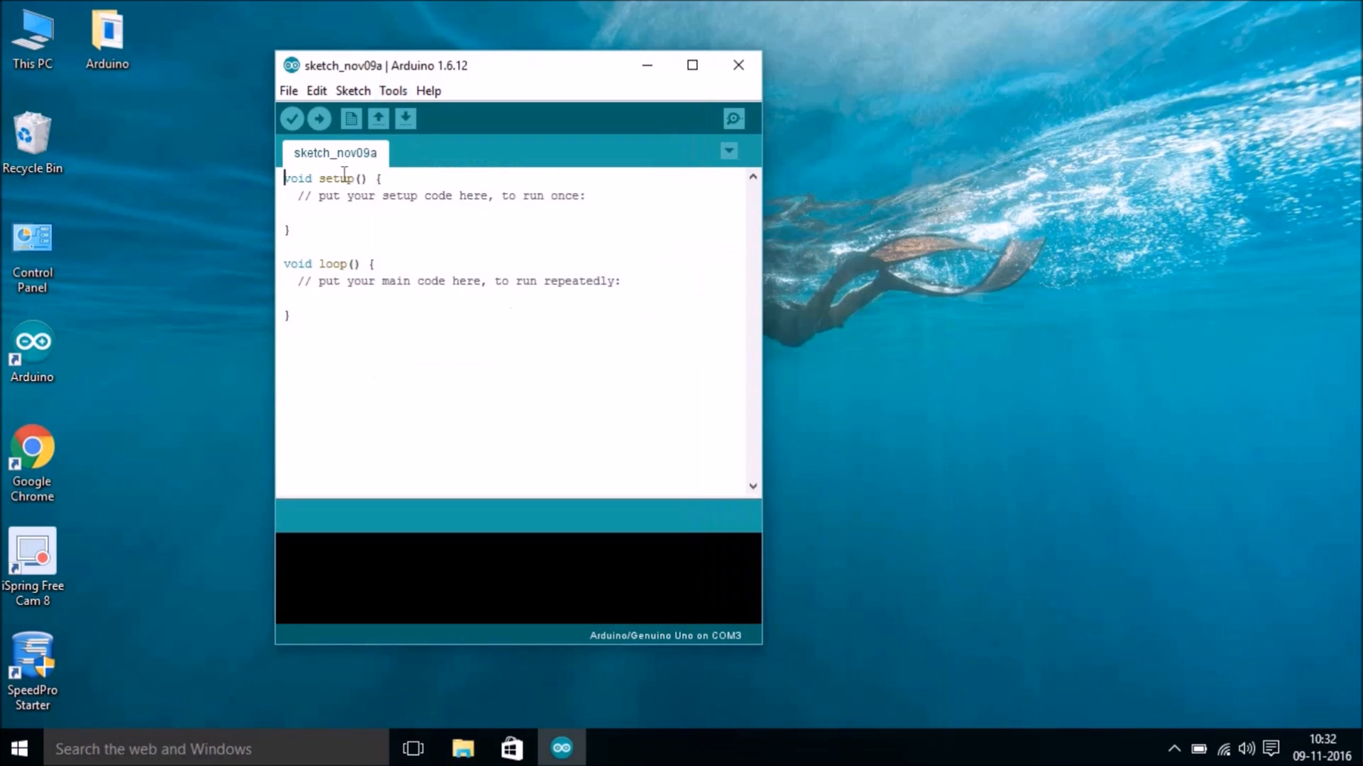
# Set the upload port to COM3 (Arduino/Genuino Uno) via the Tools menu
pyautogui.click(393, 91)
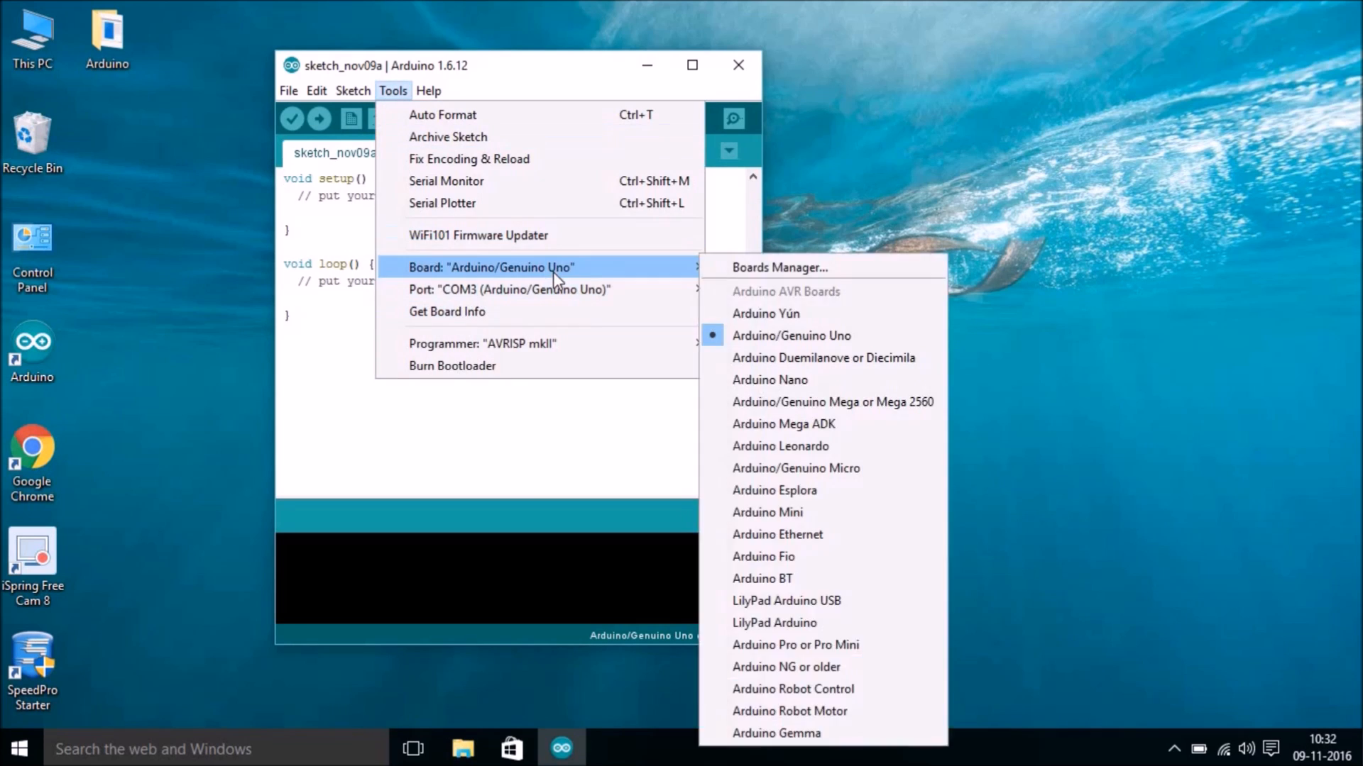
pyautogui.moveTo(510, 290)
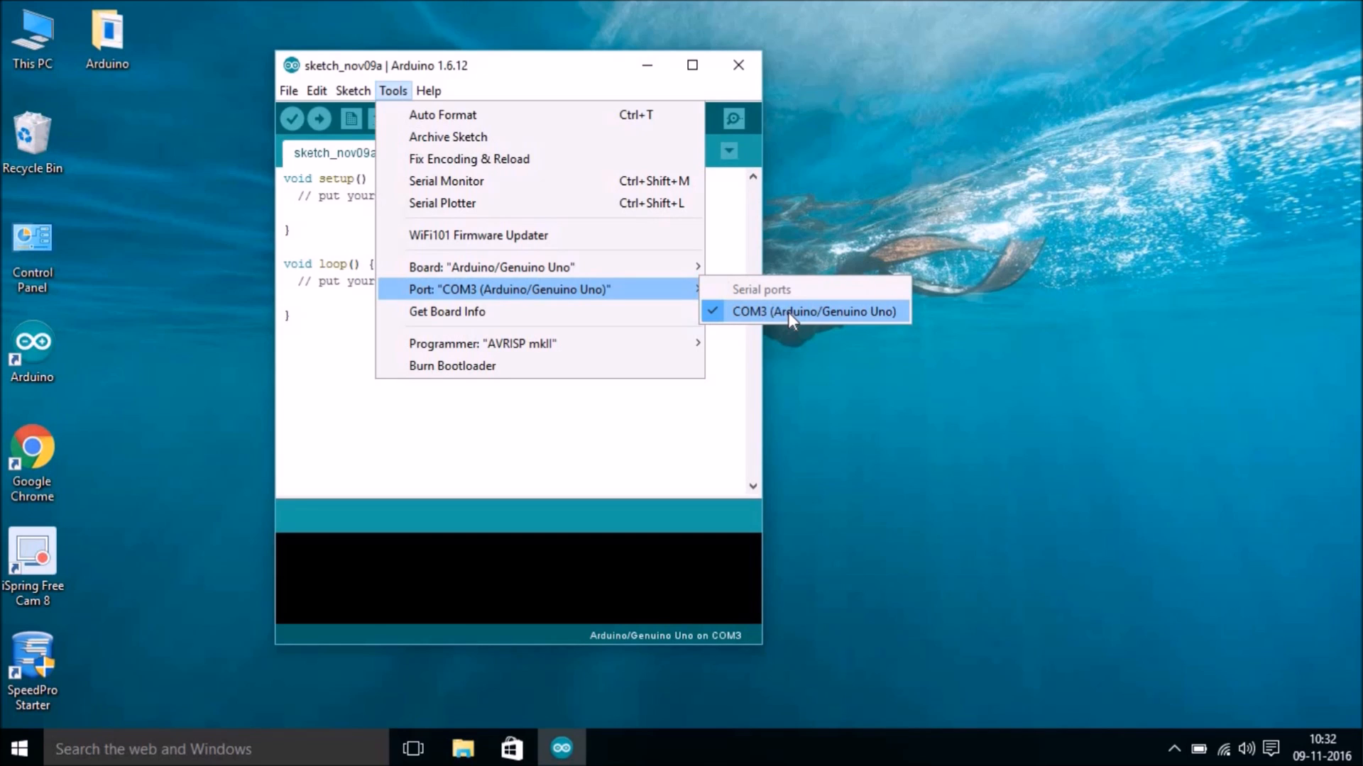
pyautogui.click(815, 311)
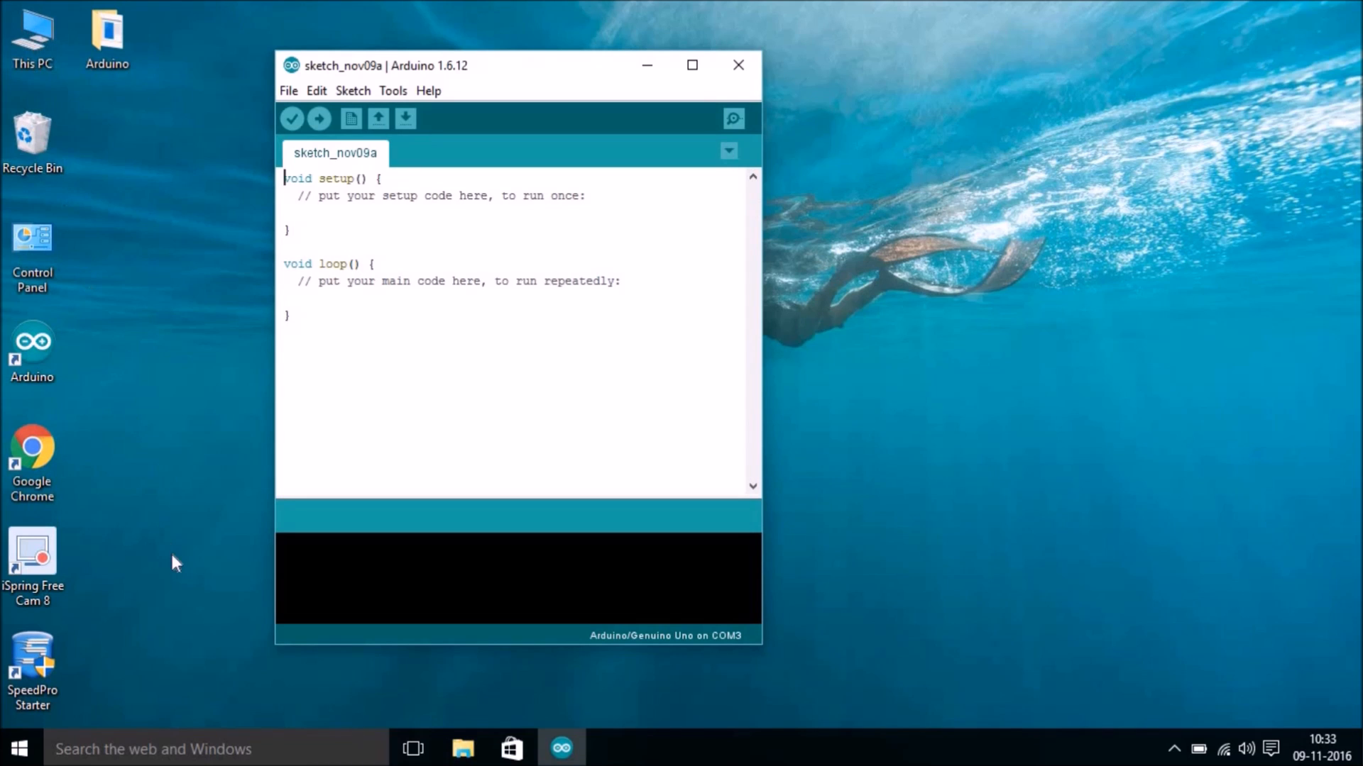
# In Device Manager, expand Ports (COM & LPT) to confirm Arduino Uno (COM3), then close Computer Management
pyautogui.rightClick(32, 33)
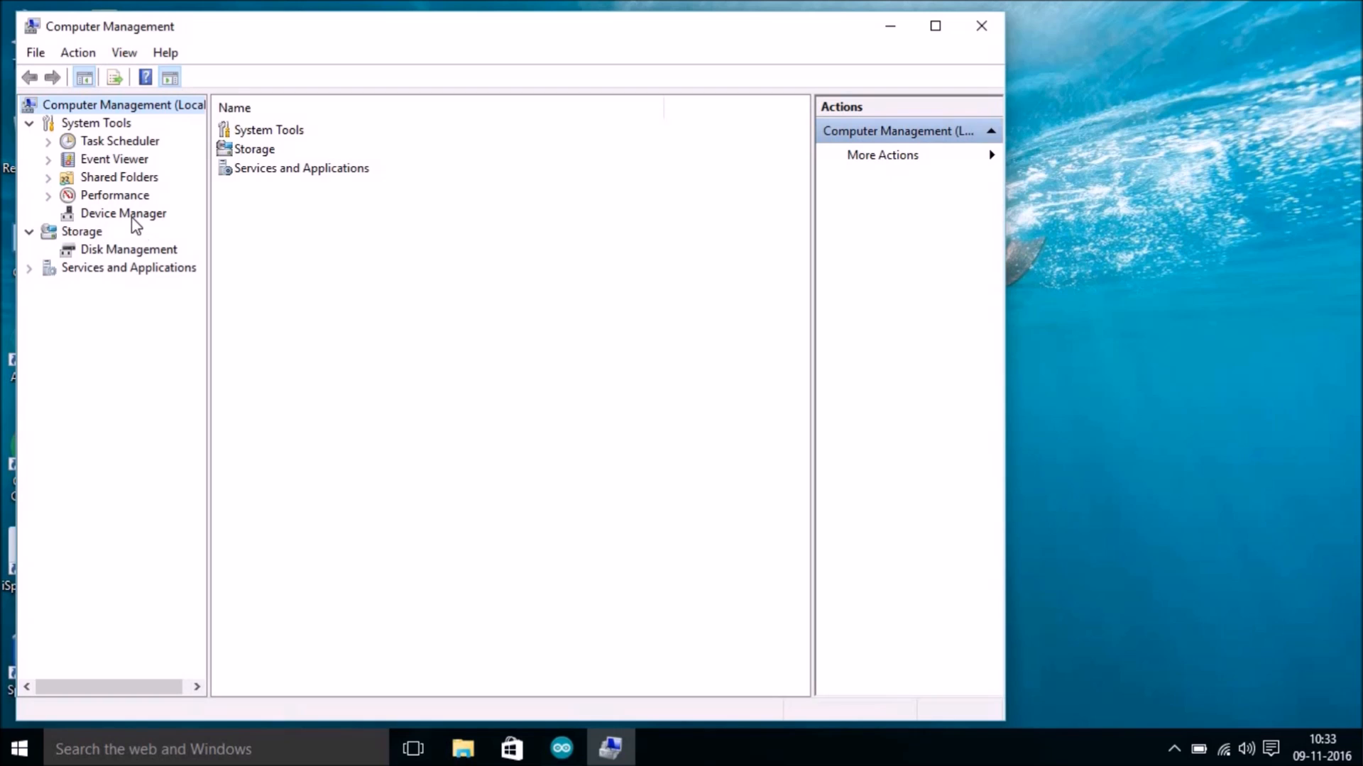
pyautogui.click(123, 213)
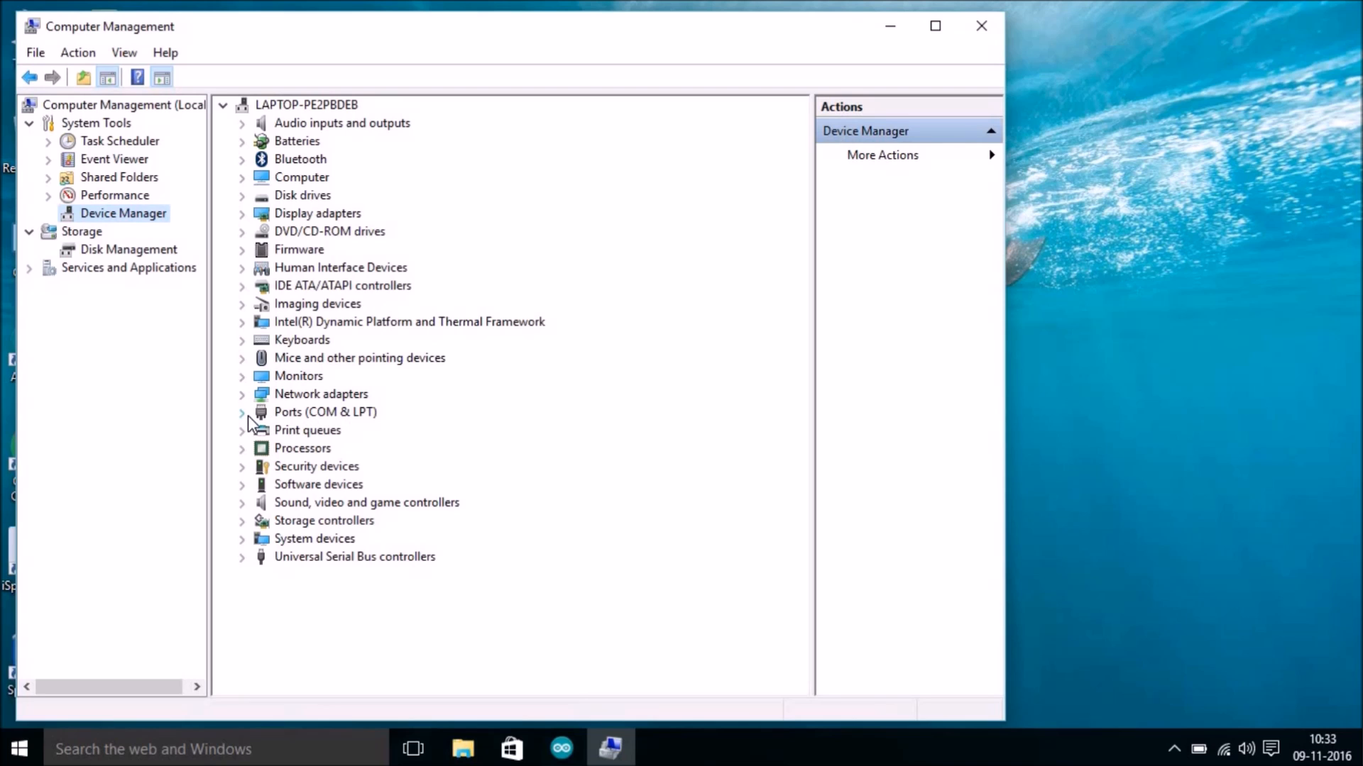
pyautogui.click(242, 411)
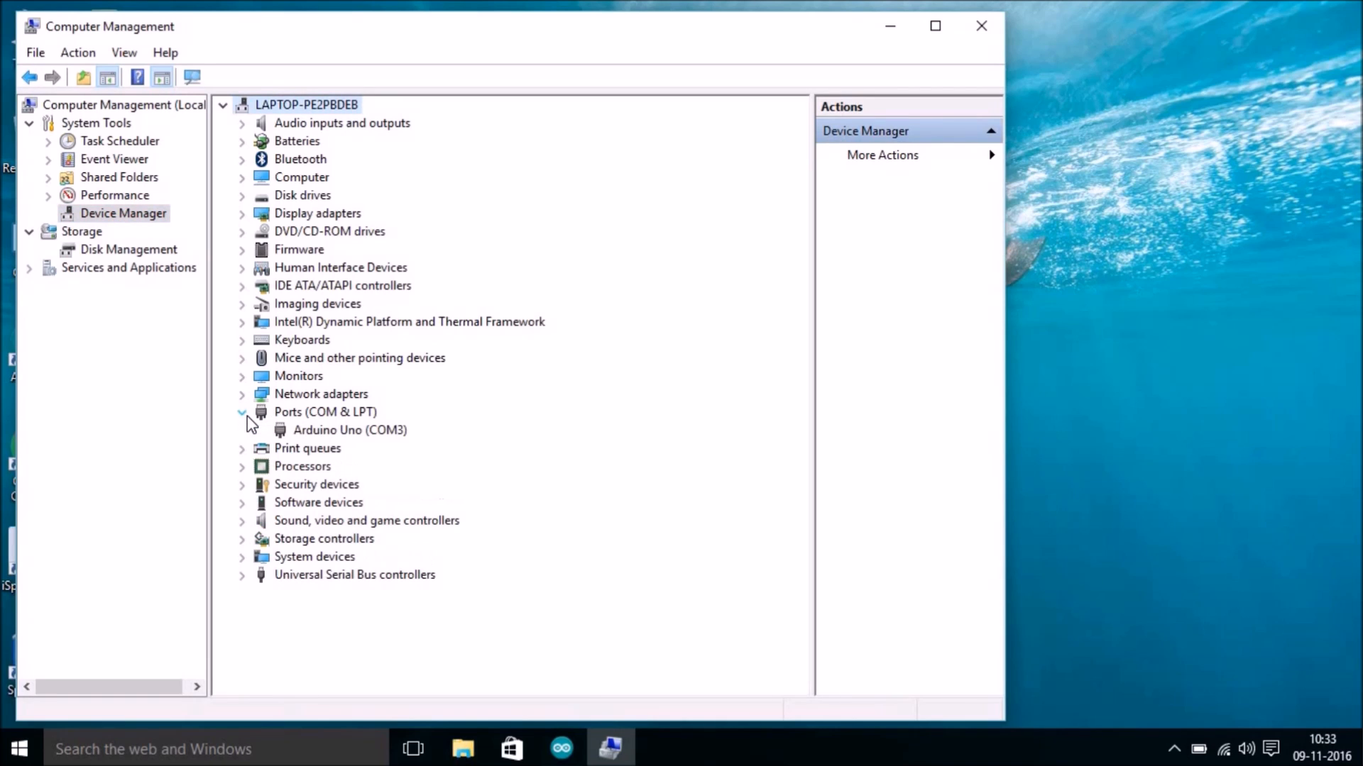
pyautogui.click(349, 430)
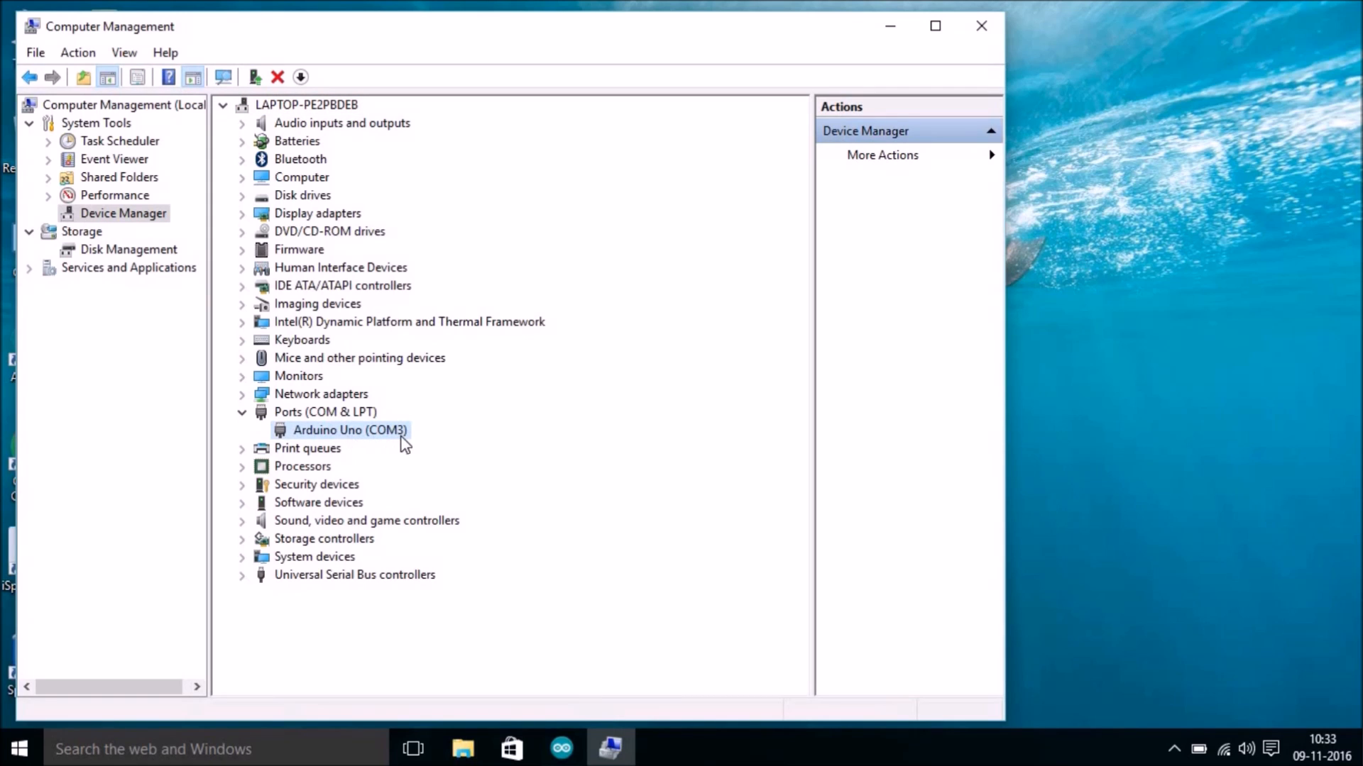
pyautogui.moveTo(402, 443)
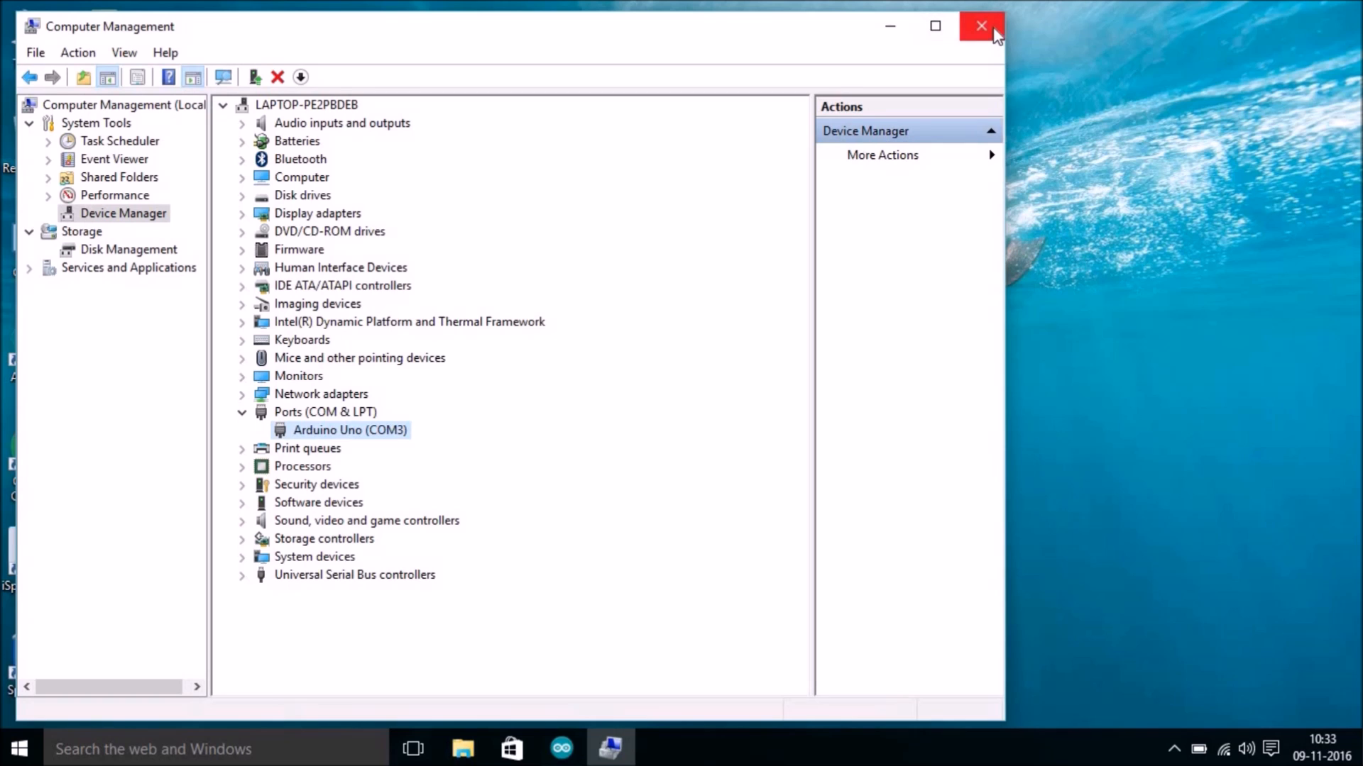
pyautogui.click(981, 25)
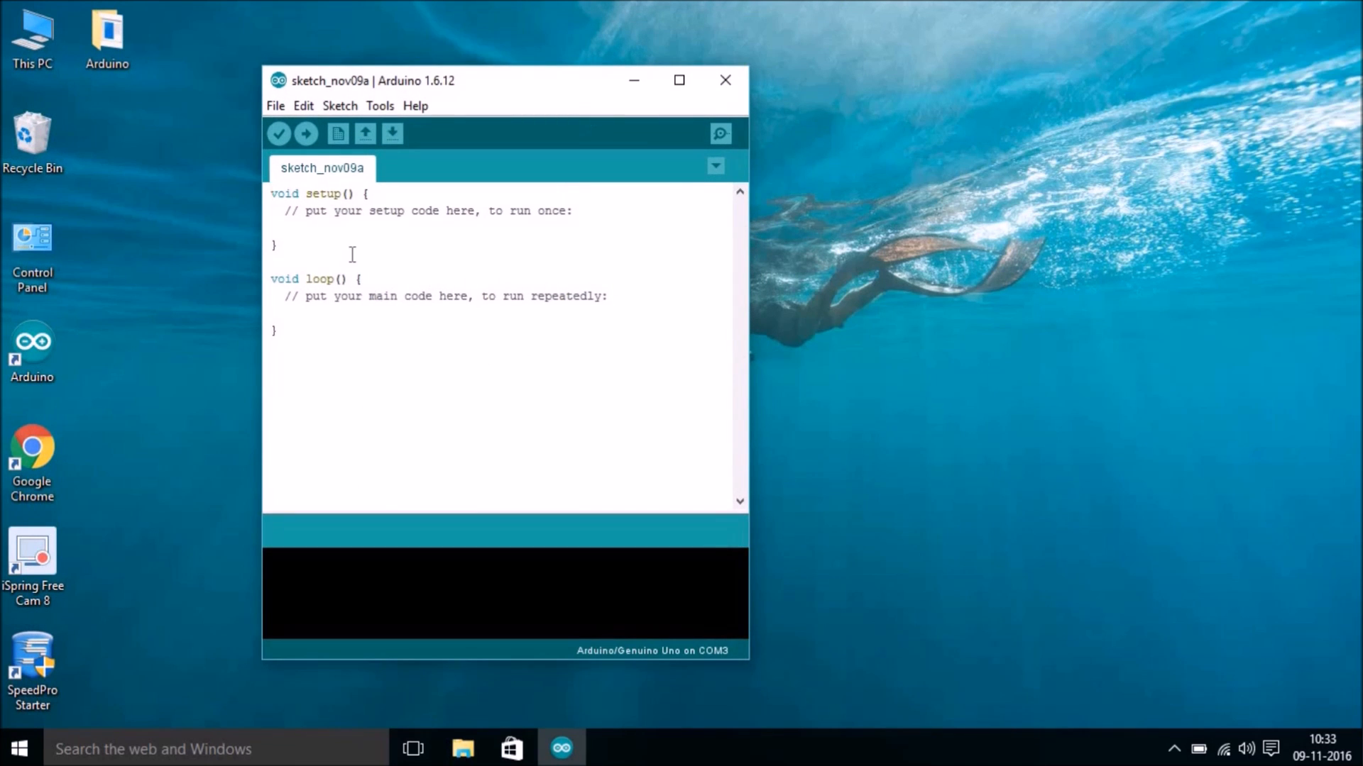
# Open the Blink example from File > Examples > 01.Basics
pyautogui.click(379, 105)
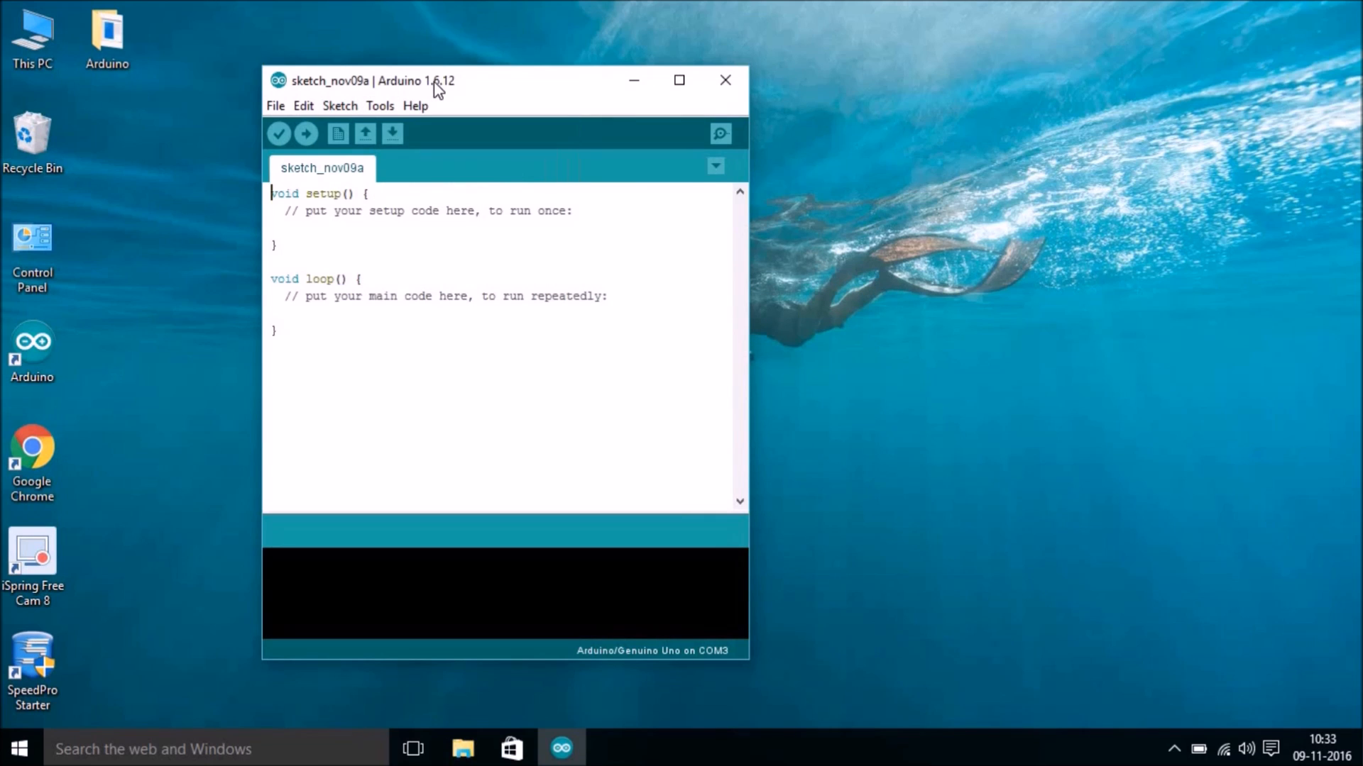
pyautogui.click(274, 105)
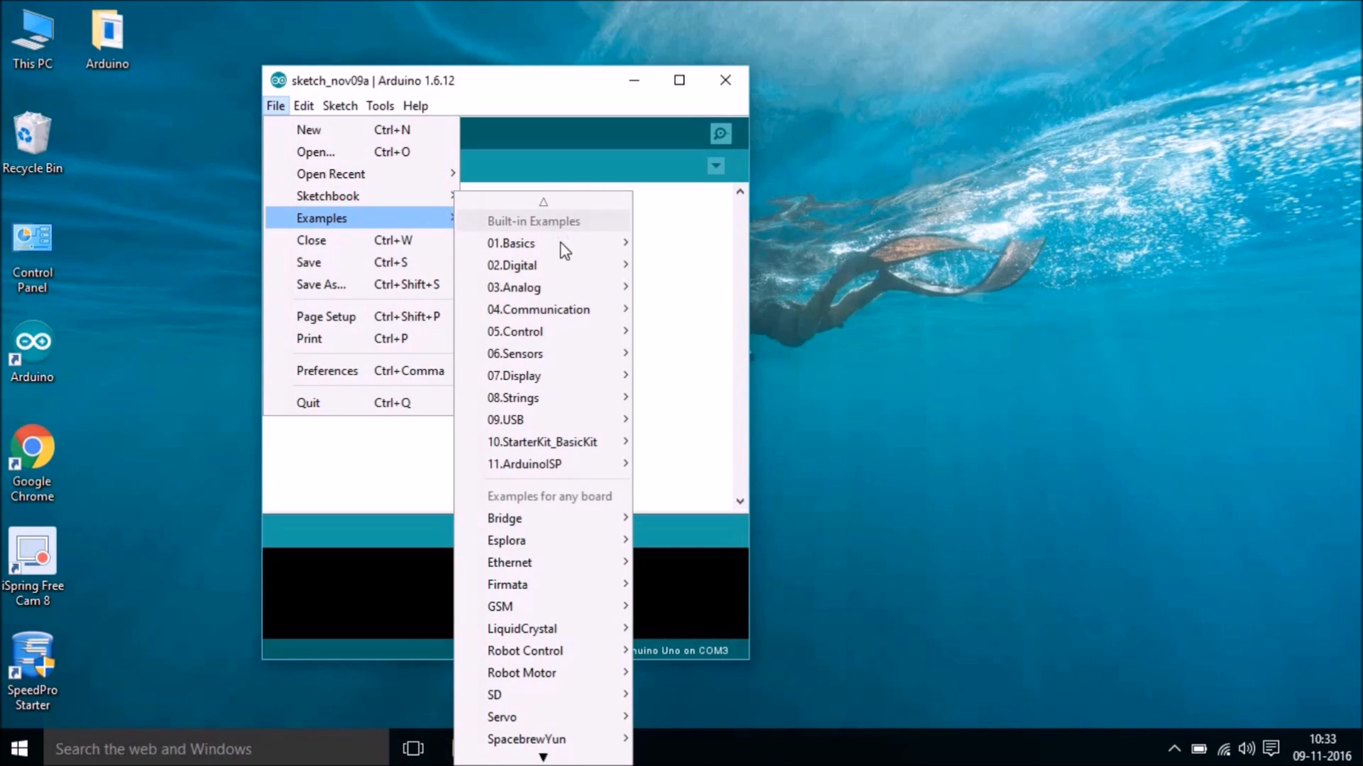
pyautogui.moveTo(511, 243)
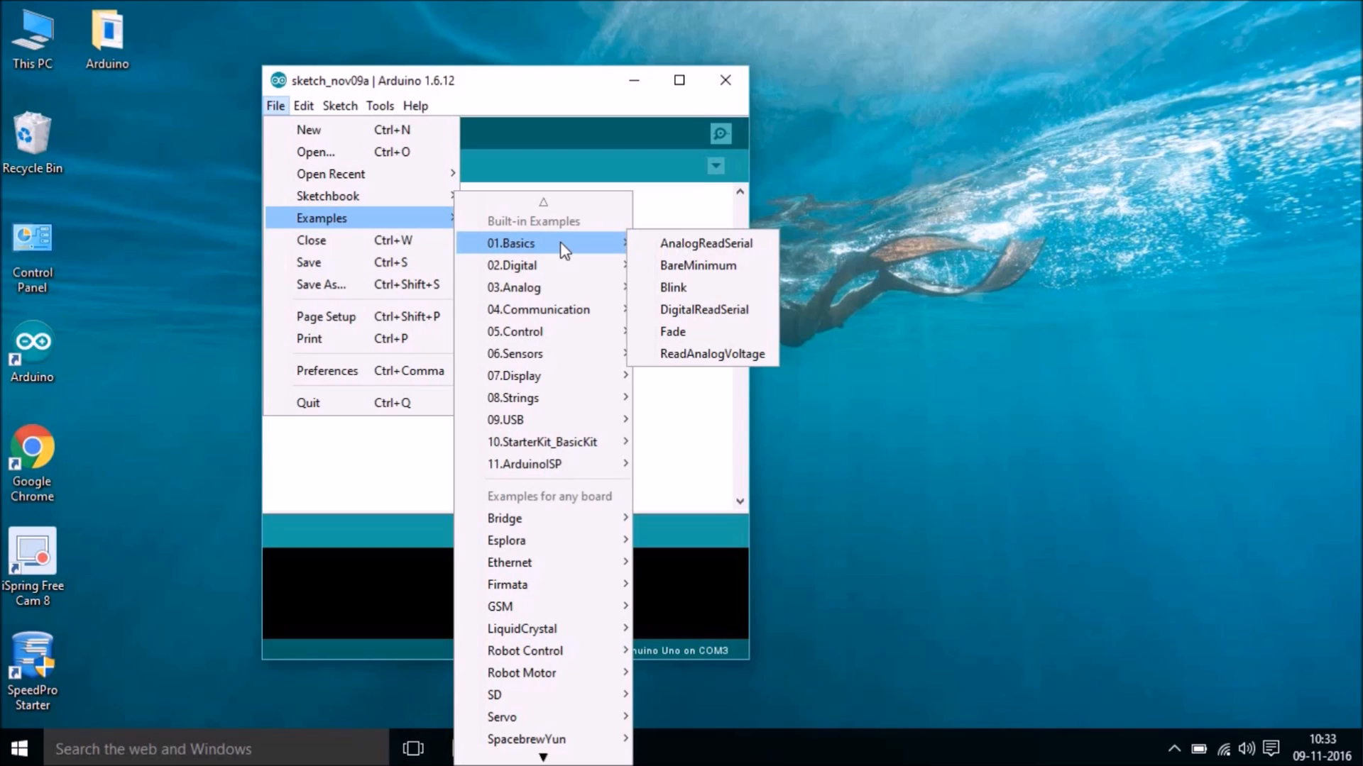
pyautogui.moveTo(673, 289)
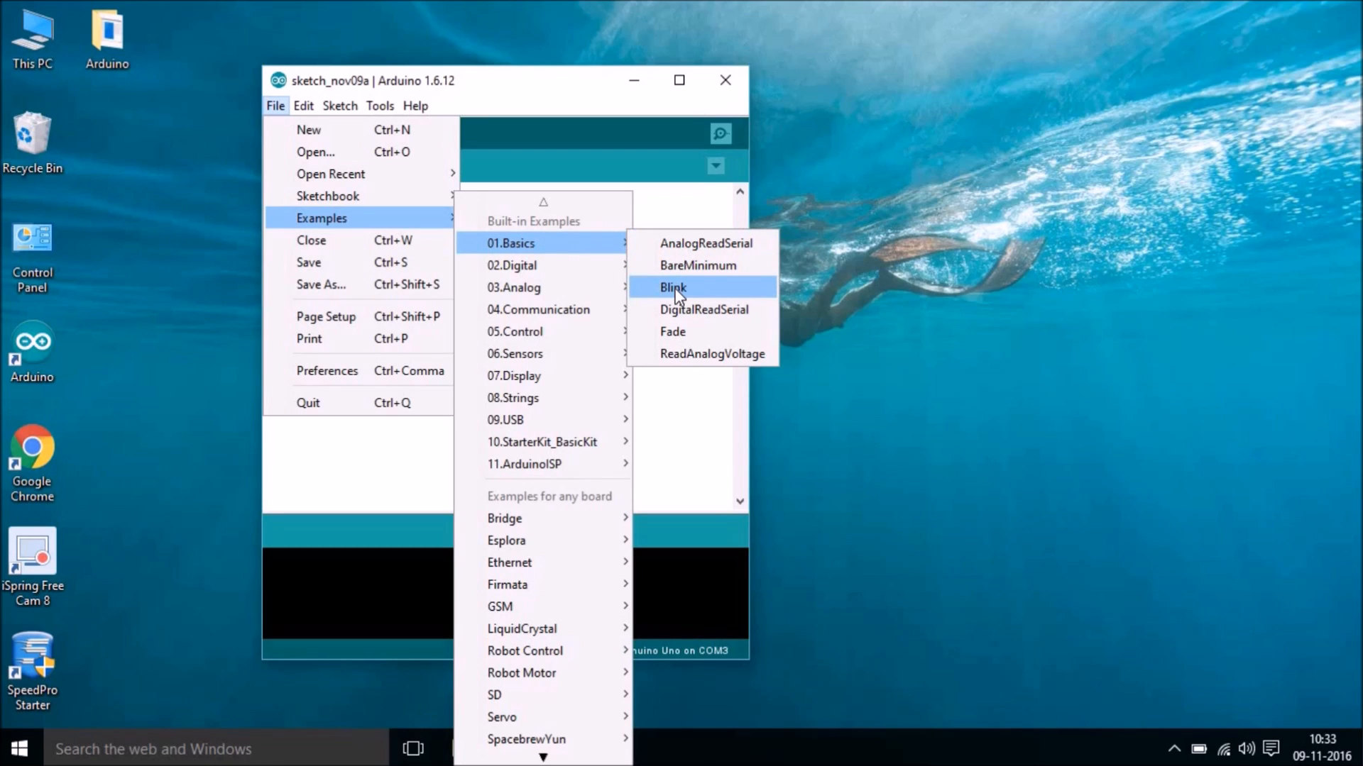
pyautogui.click(672, 288)
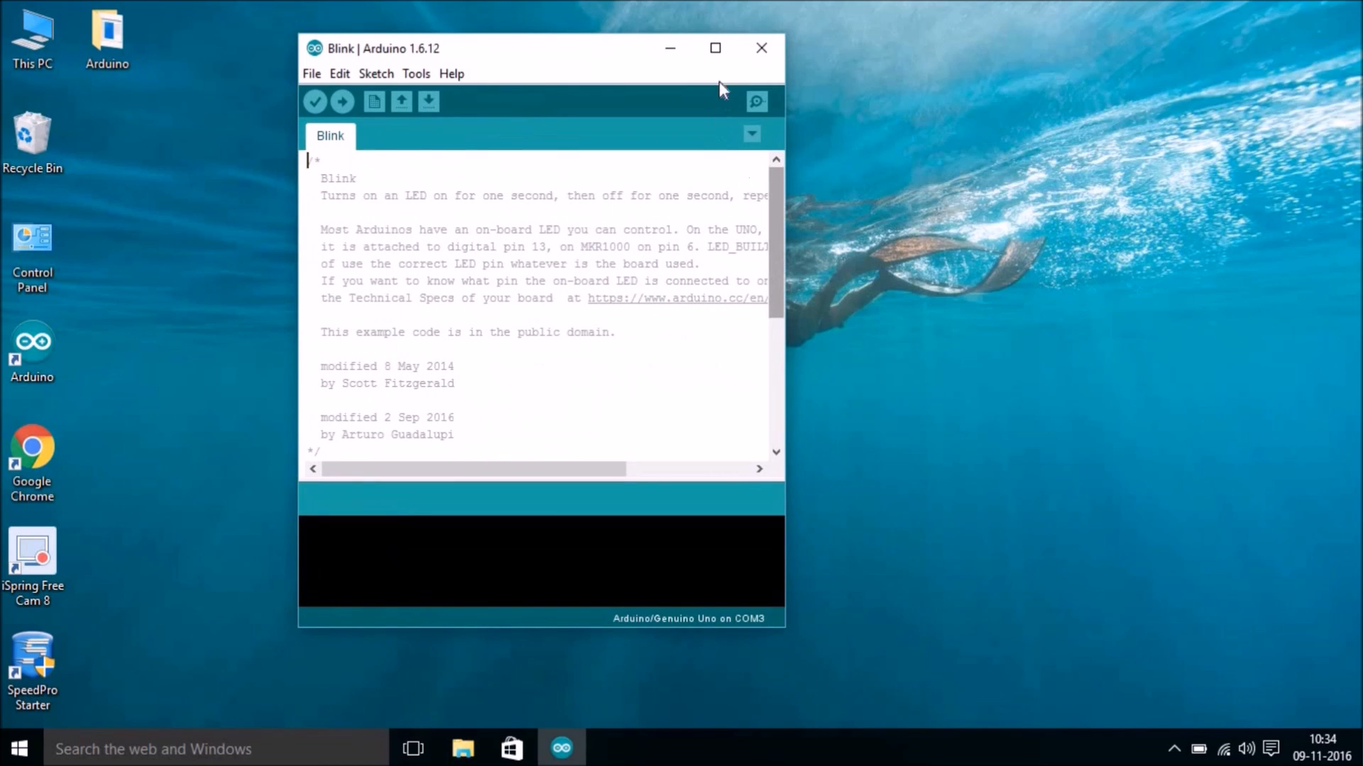
# Maximize the window, review the setup and loop code, and verify the sketch compiles (928 bytes)
pyautogui.click(713, 48)
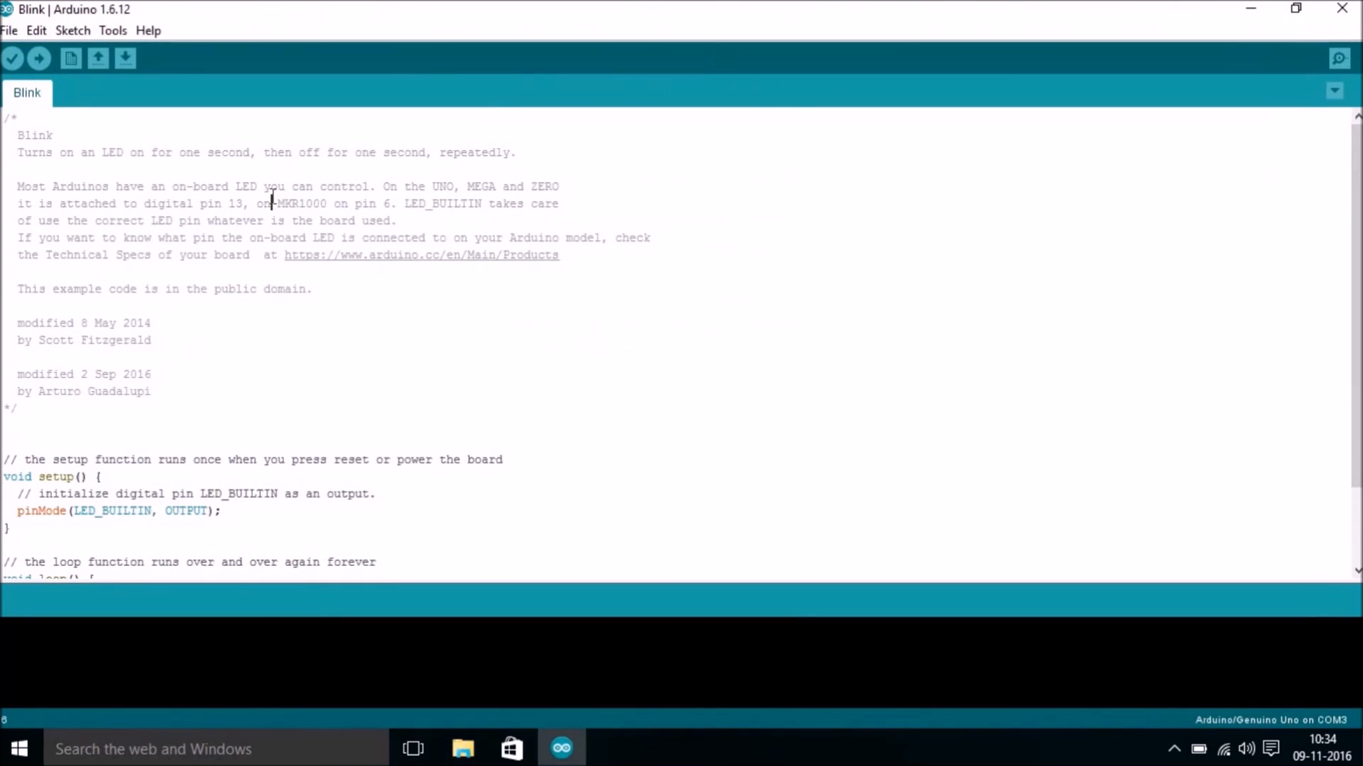
pyautogui.scroll(-3)
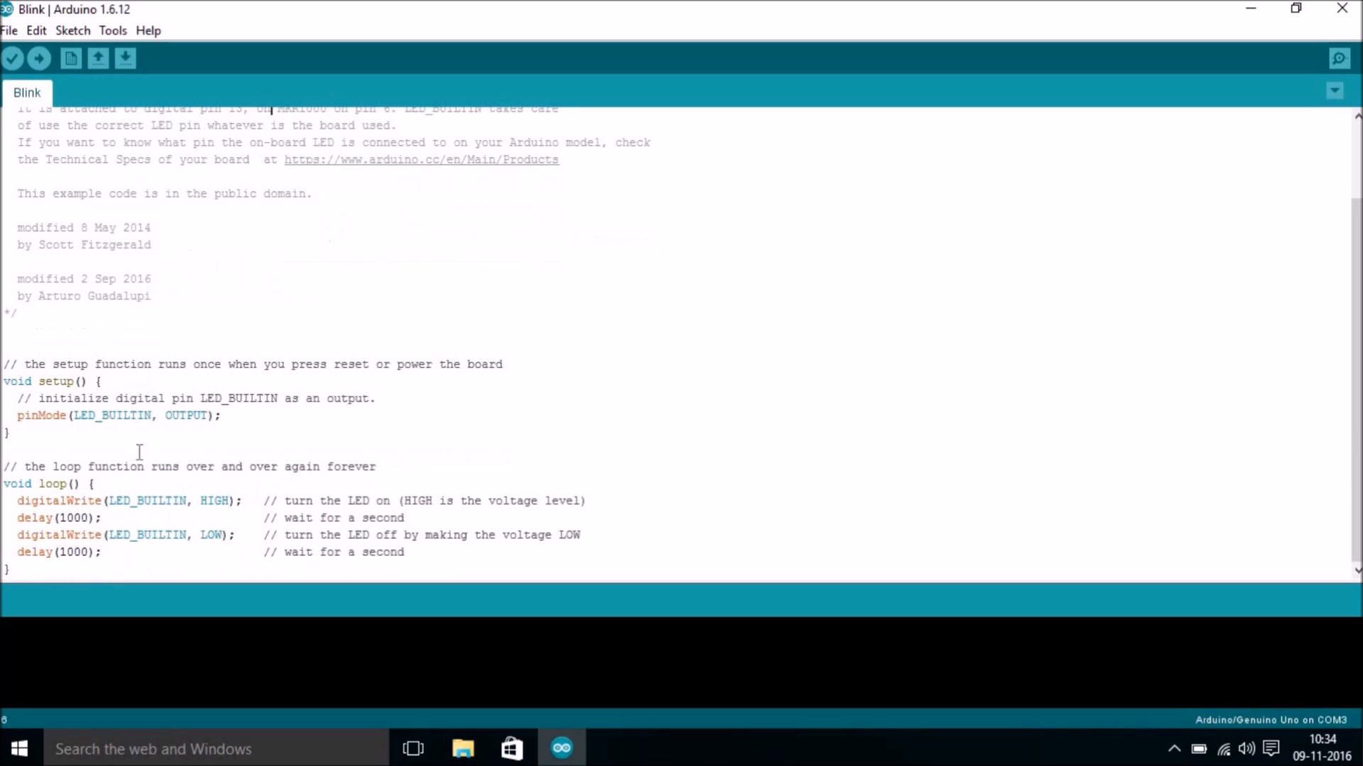
pyautogui.moveTo(139, 365); pyautogui.dragTo(83, 586)
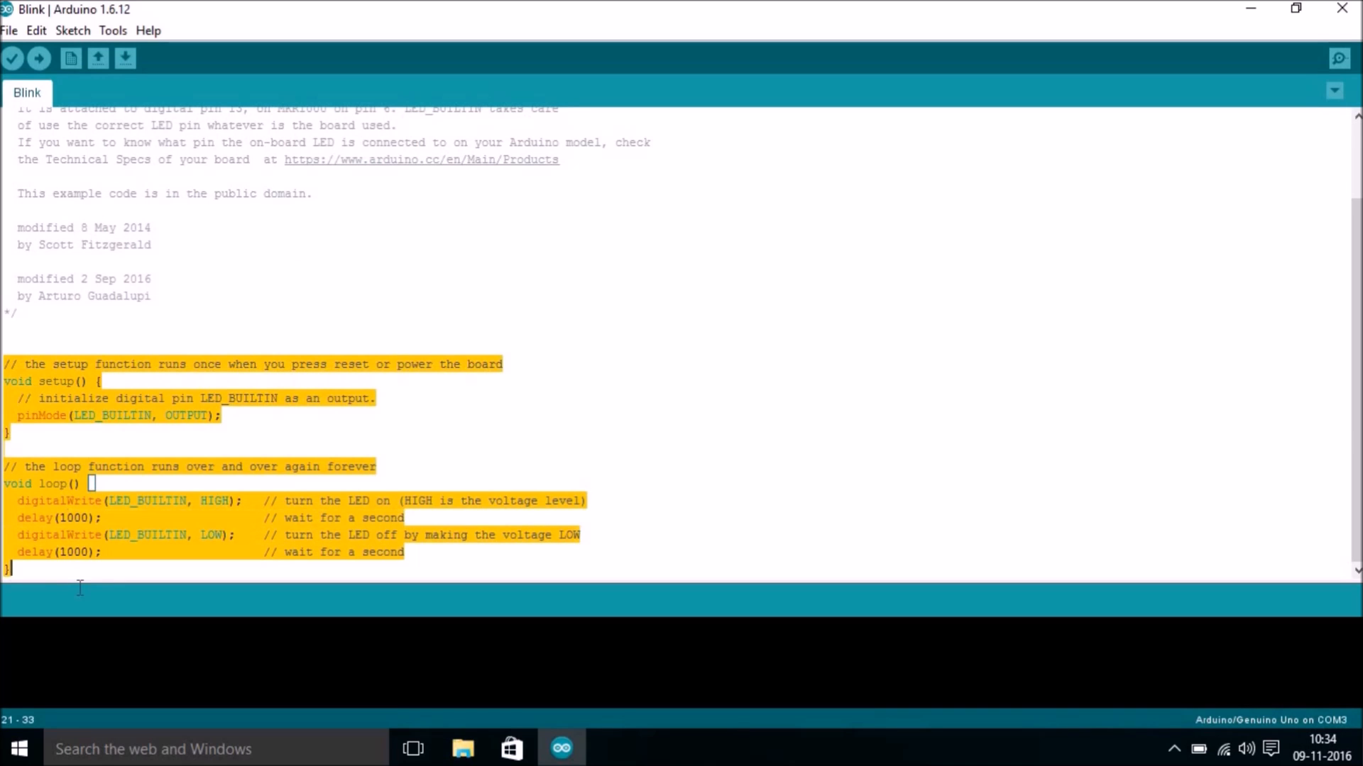
pyautogui.click(17, 313)
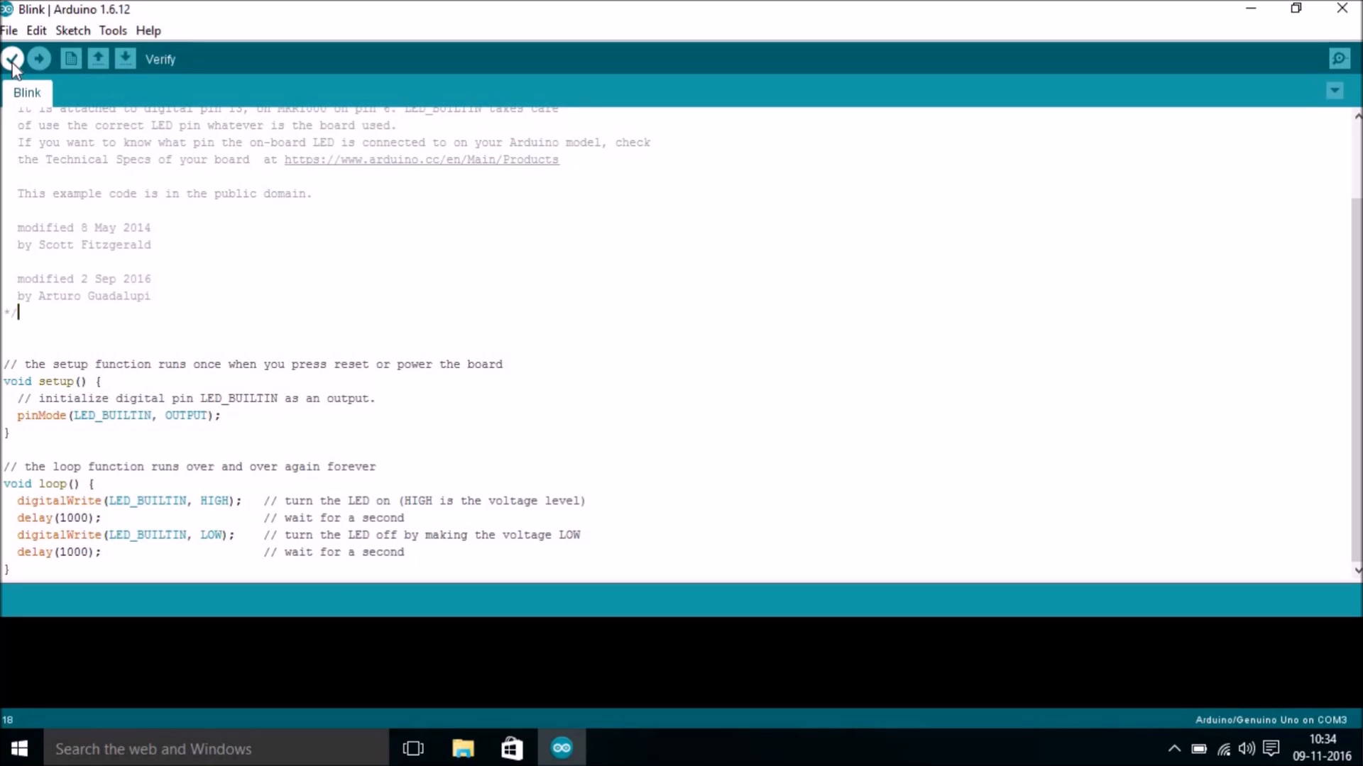
pyautogui.click(12, 59)
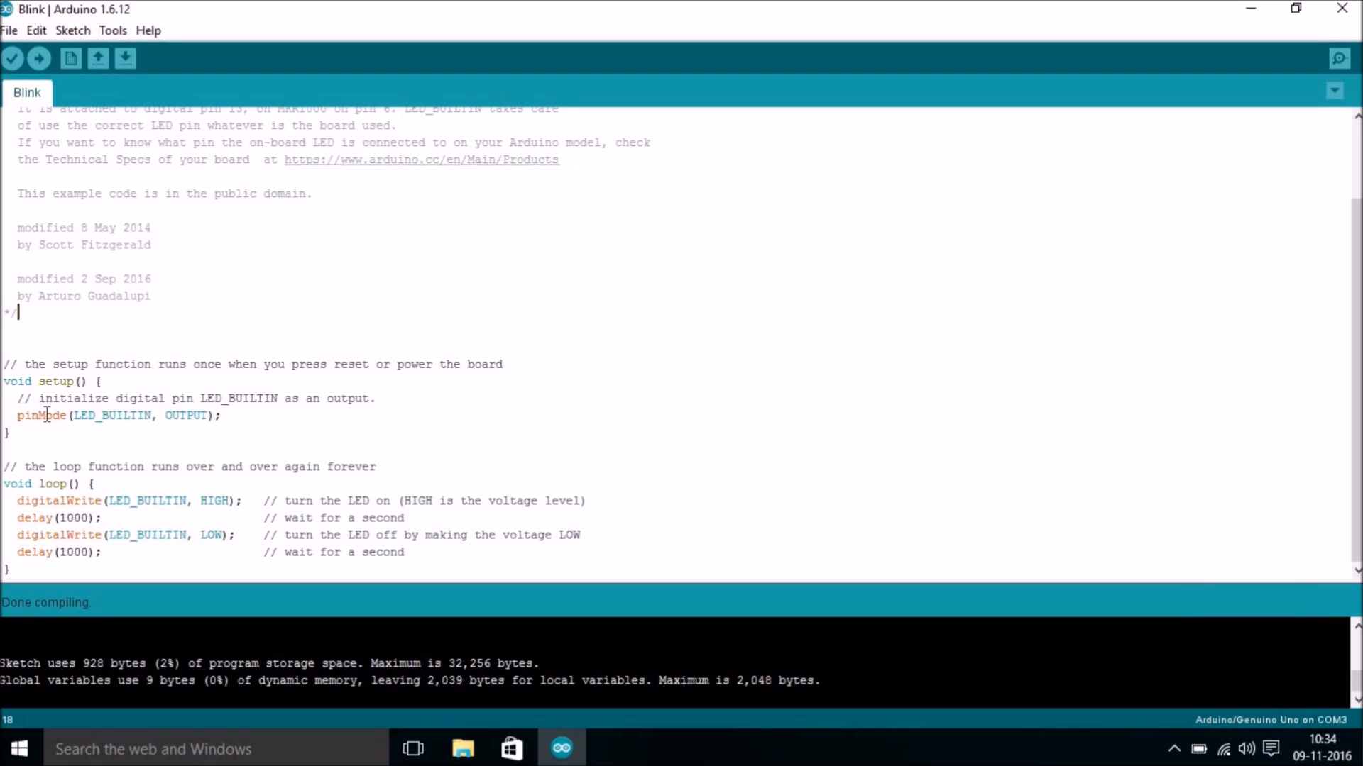
pyautogui.moveTo(7, 202)
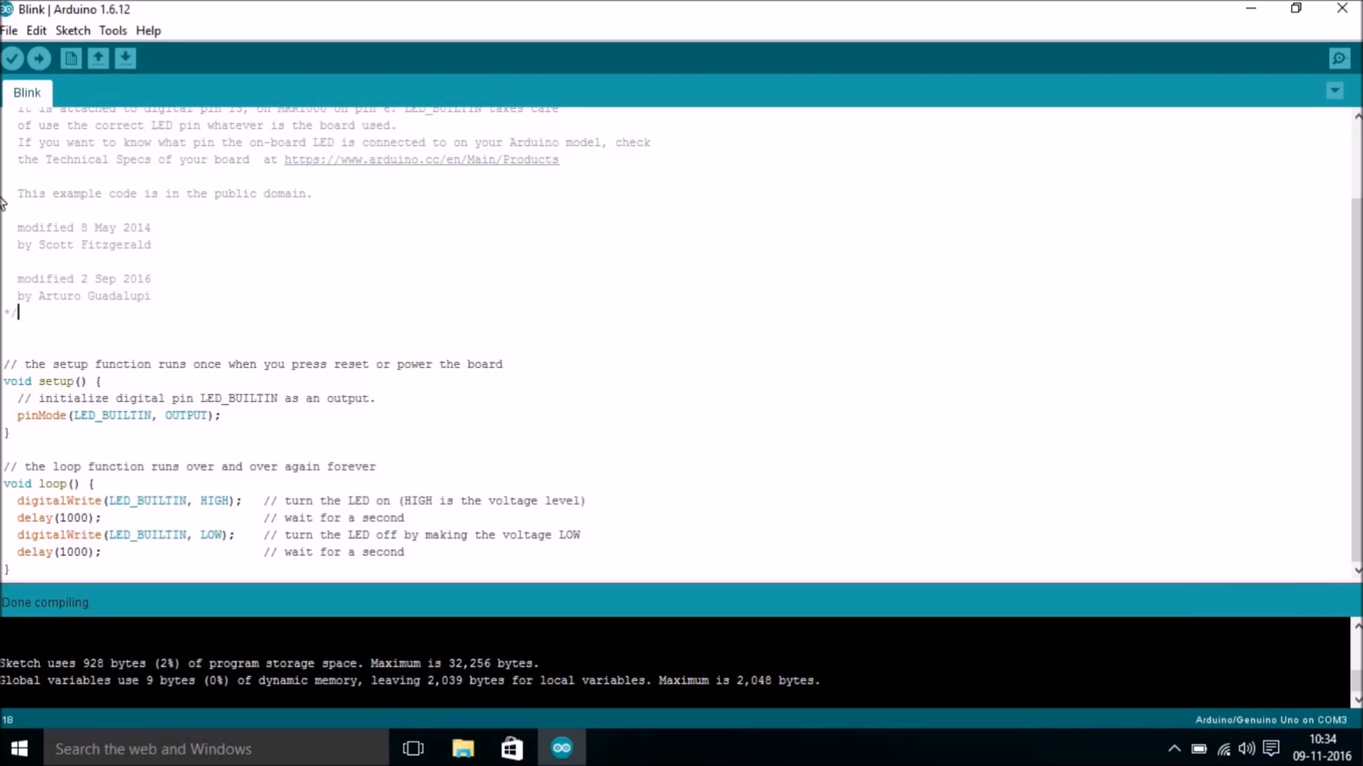
pyautogui.moveTo(301, 599)
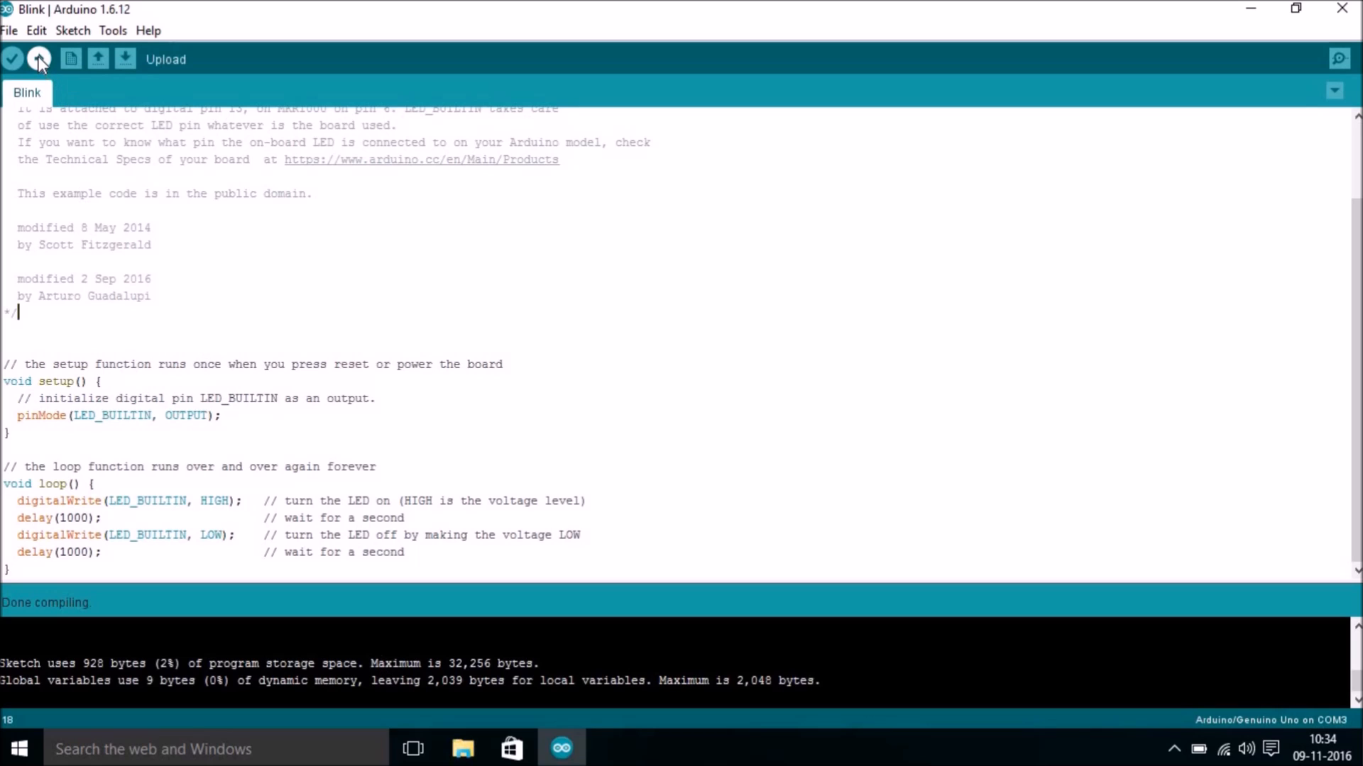
pyautogui.moveTo(44, 70)
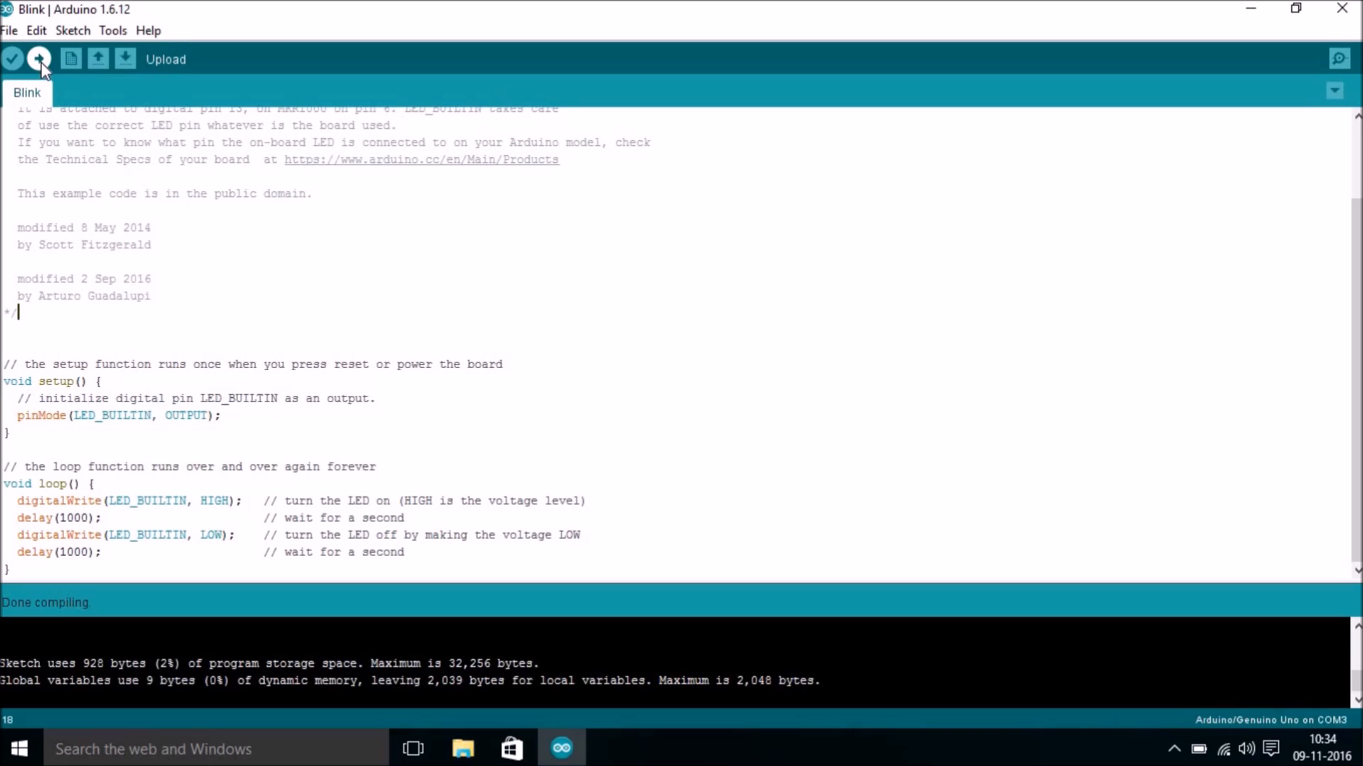
# Upload the Blink sketch to the Uno and wait for 'Done uploading'
pyautogui.click(38, 58)
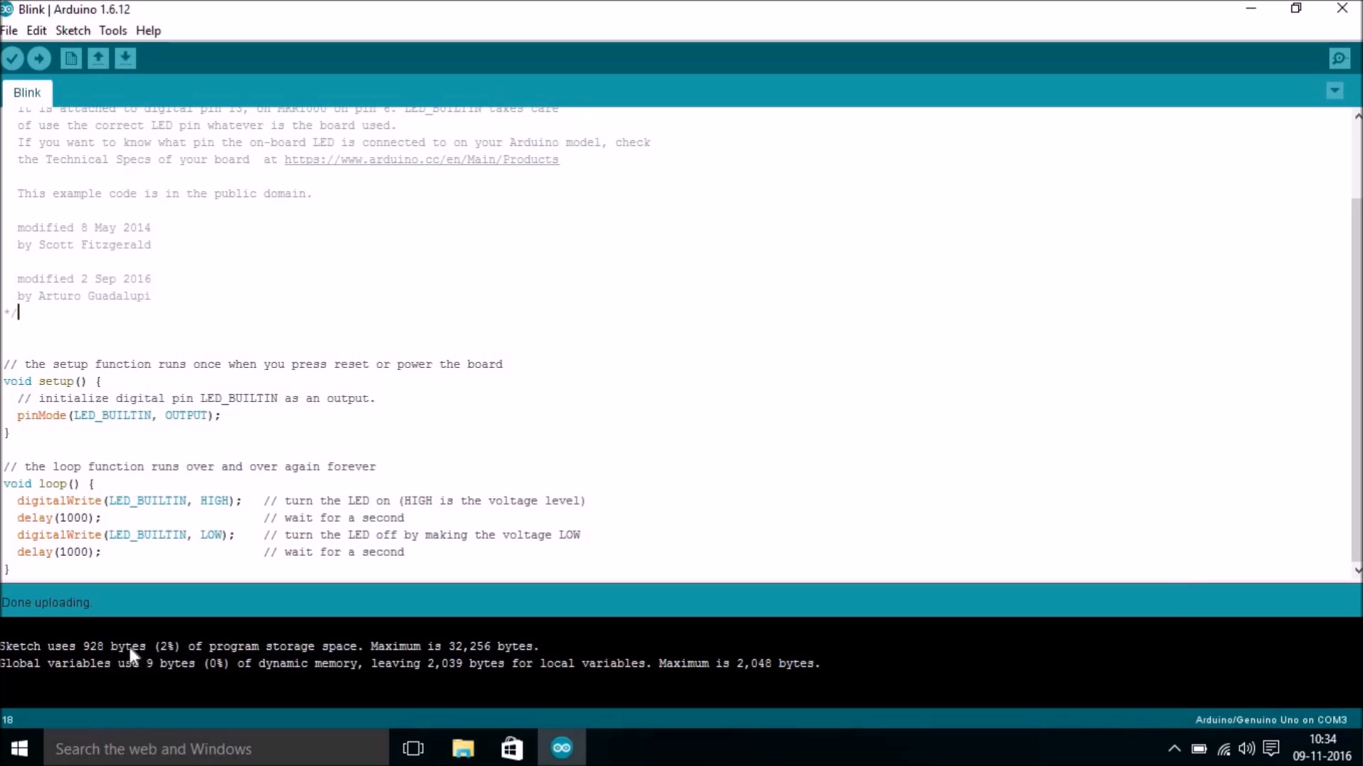
pyautogui.moveTo(14, 615)
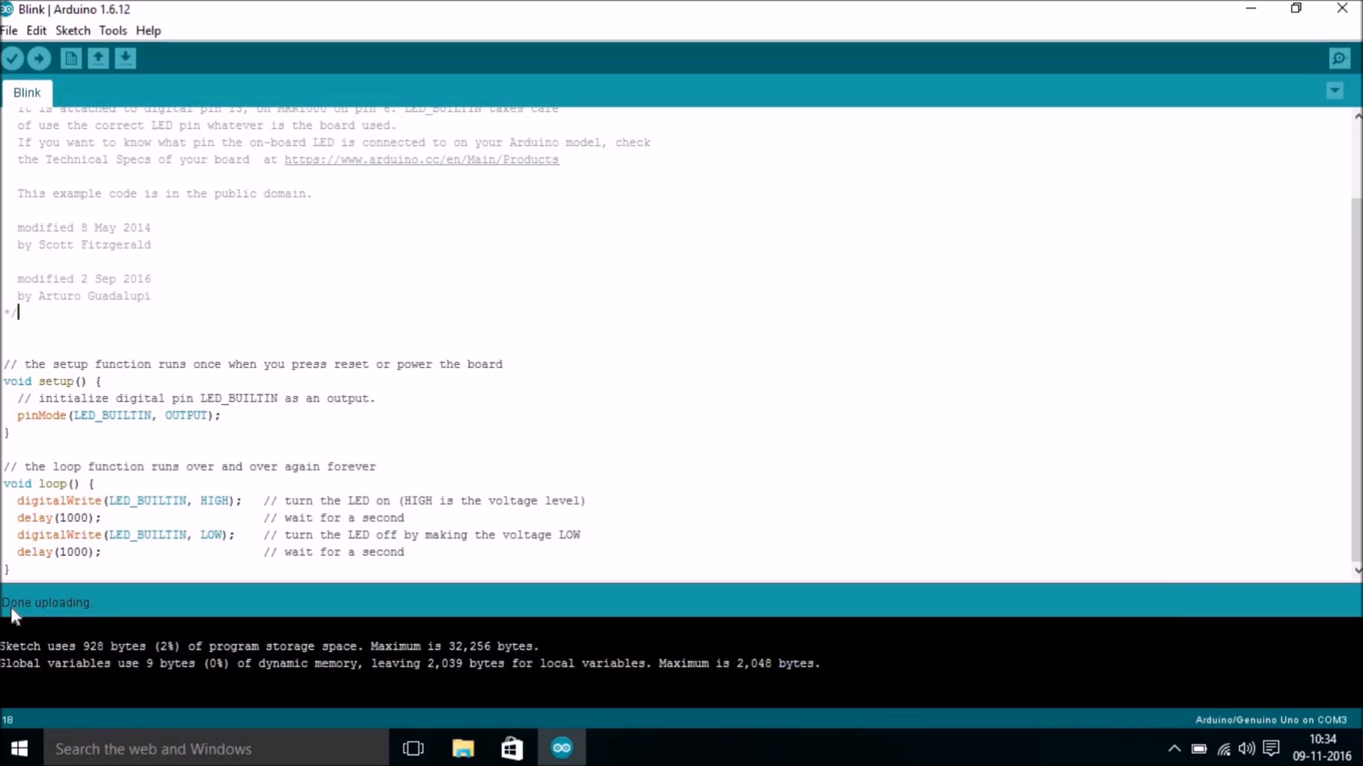
pyautogui.moveTo(94, 618)
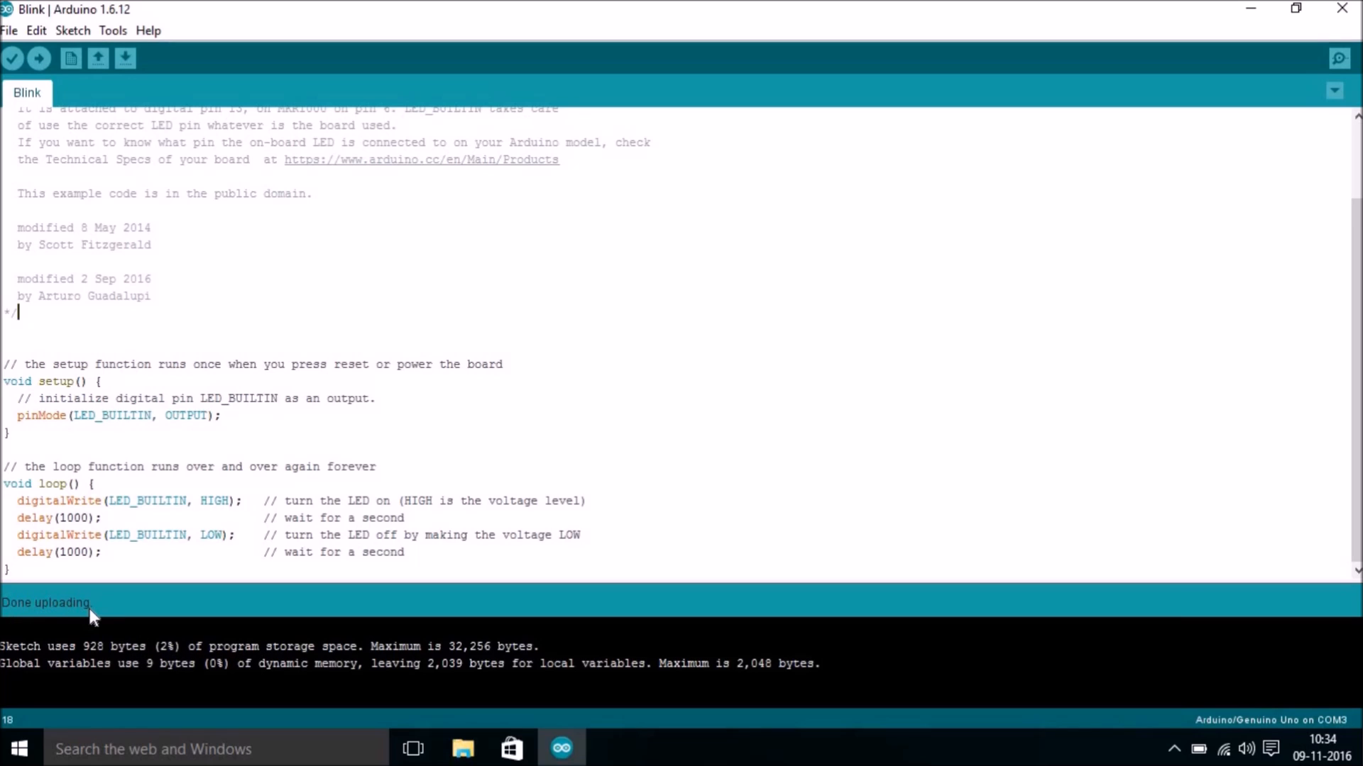